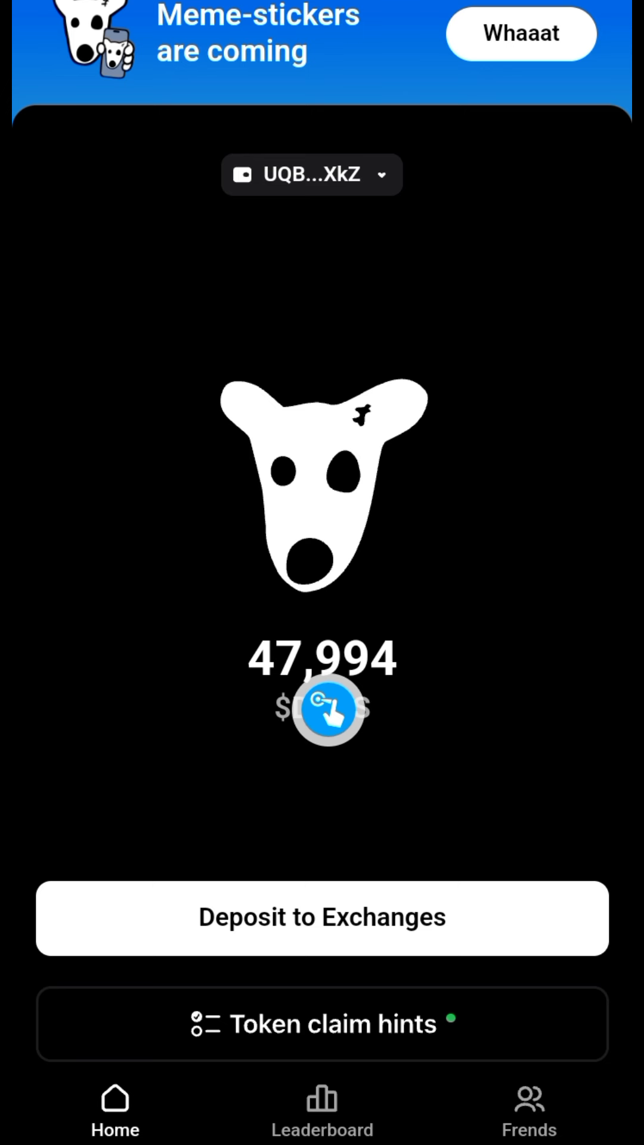
Step: Choose Deposit to Exchanges for the 47,994 $DOGS balance
{"action": "left_click", "coordinate": [328, 709]}
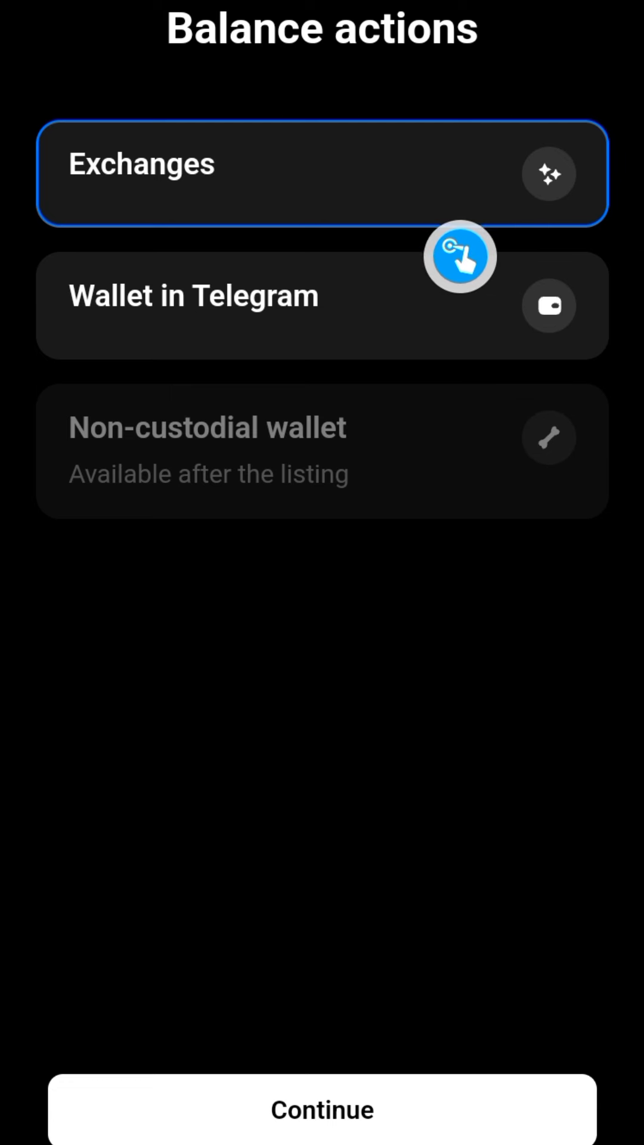
{"action": "mouse_move", "coordinate": [301, 194]}
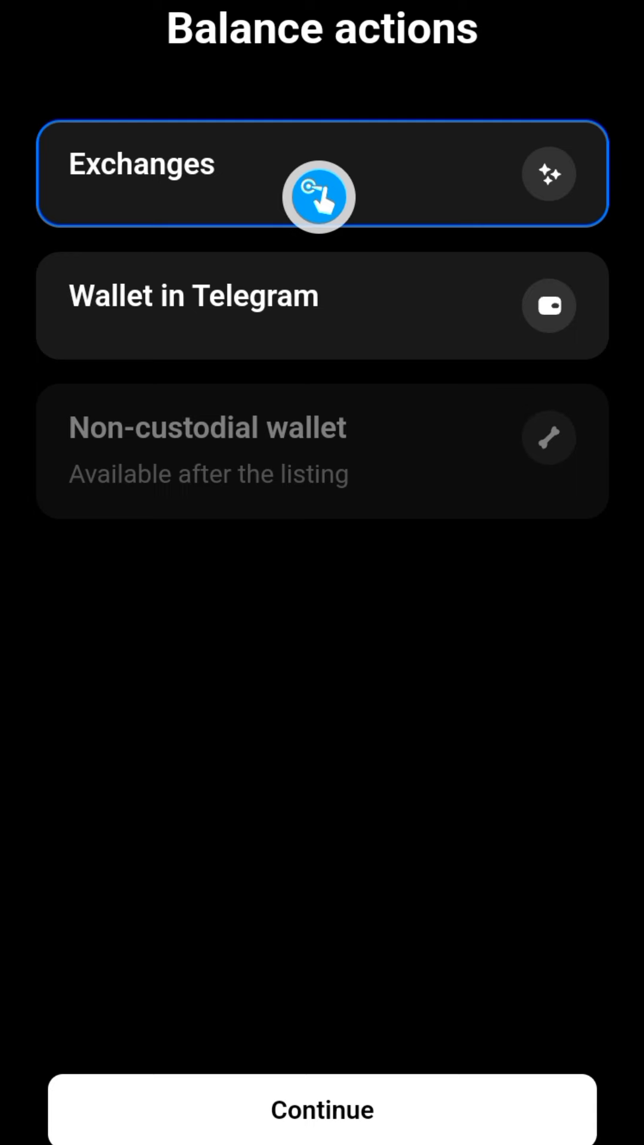
{"action": "mouse_move", "coordinate": [453, 1086]}
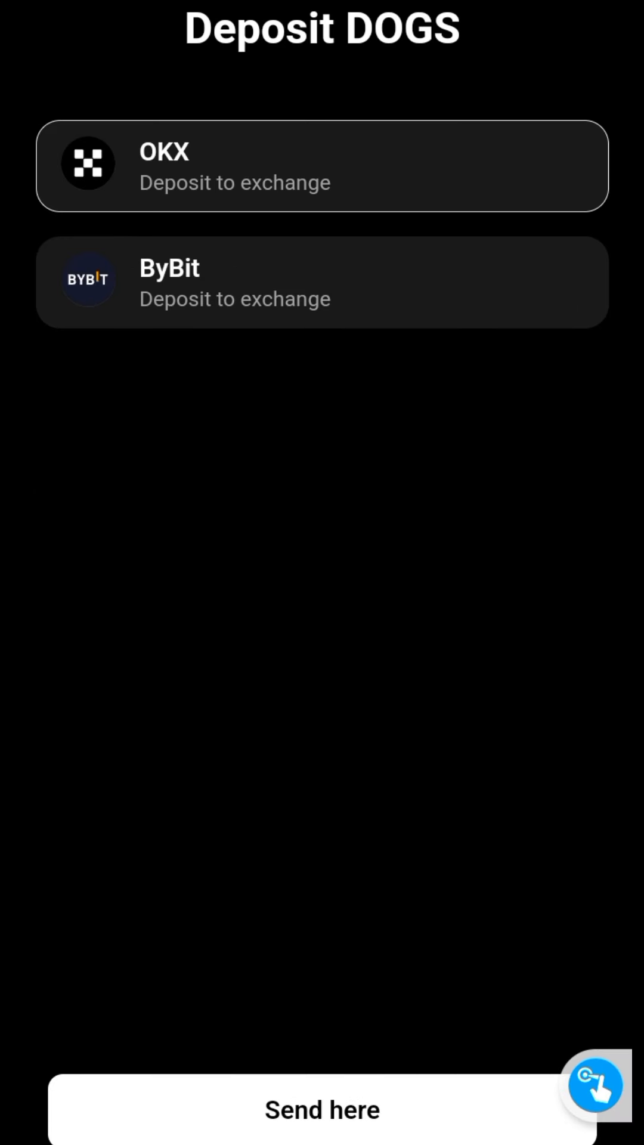
{"action": "mouse_move", "coordinate": [369, 223]}
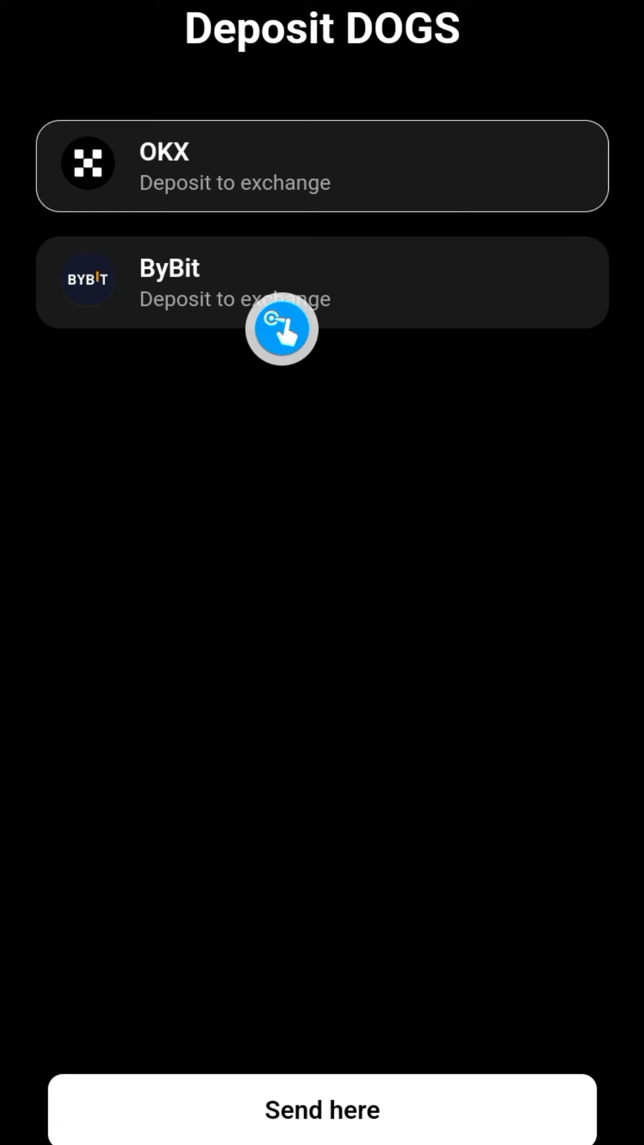
{"action": "mouse_move", "coordinate": [595, 824]}
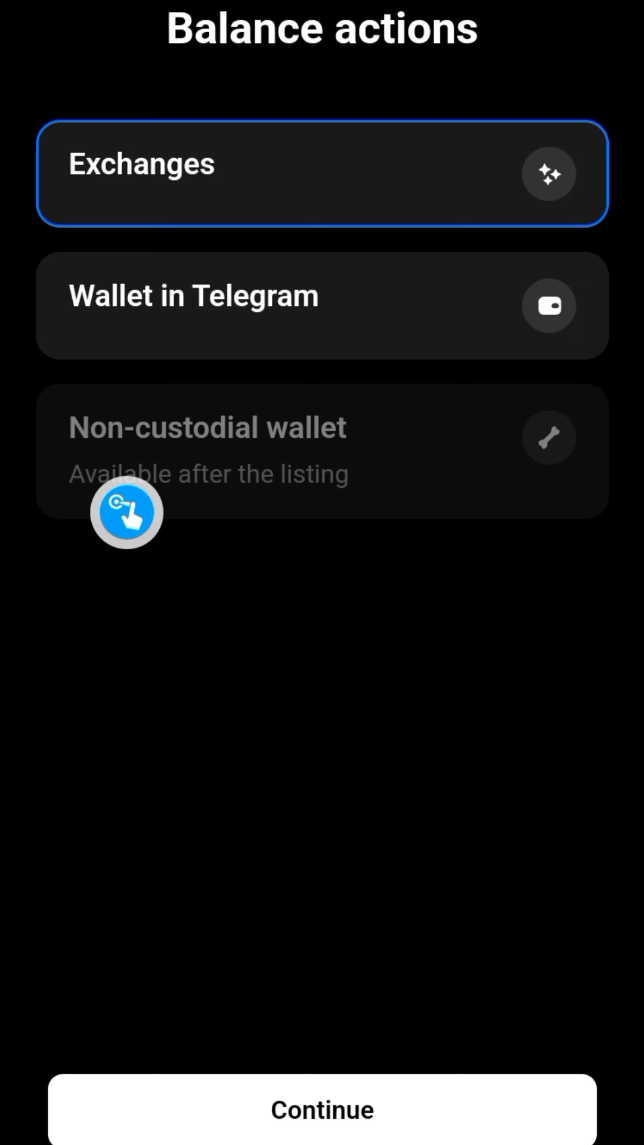
{"action": "mouse_move", "coordinate": [449, 502]}
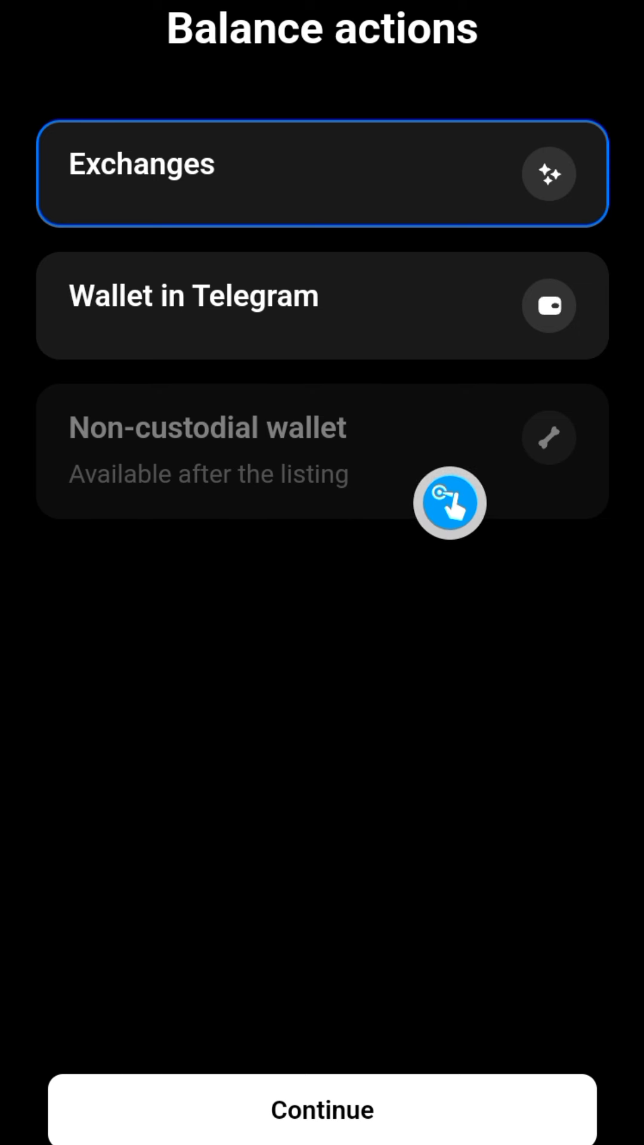
{"action": "mouse_move", "coordinate": [302, 546]}
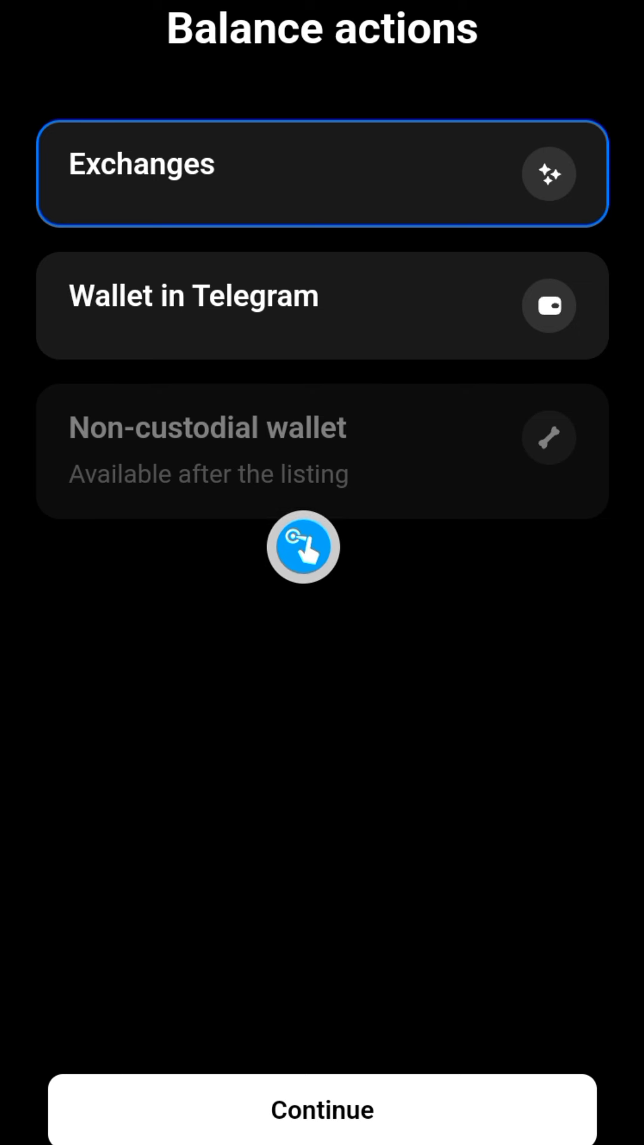
{"action": "mouse_move", "coordinate": [594, 622]}
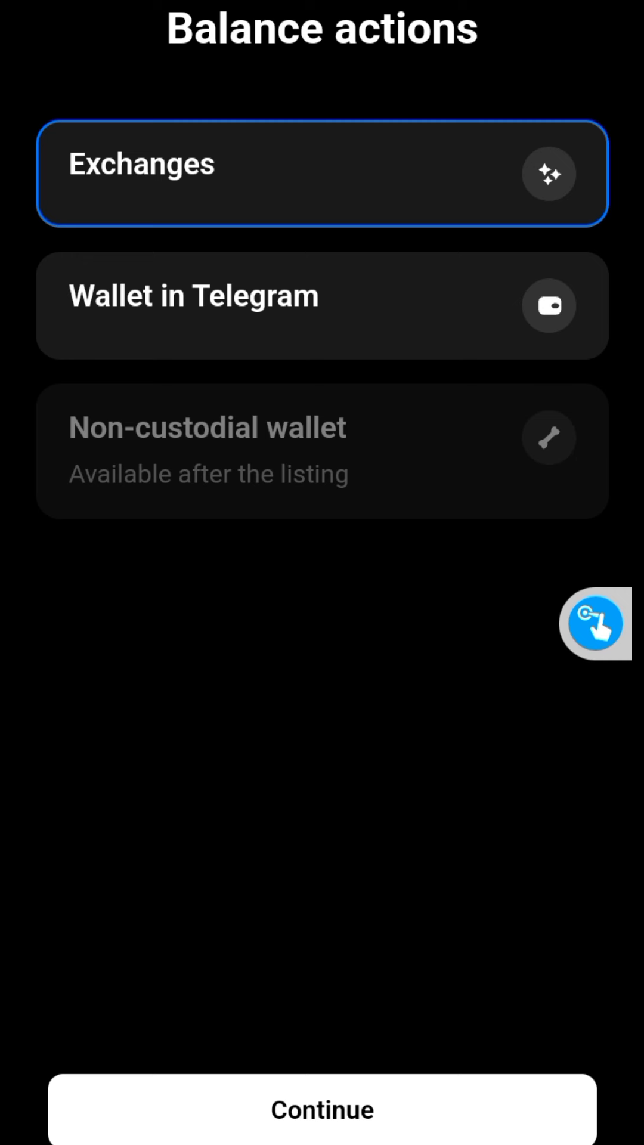
{"action": "mouse_move", "coordinate": [592, 622]}
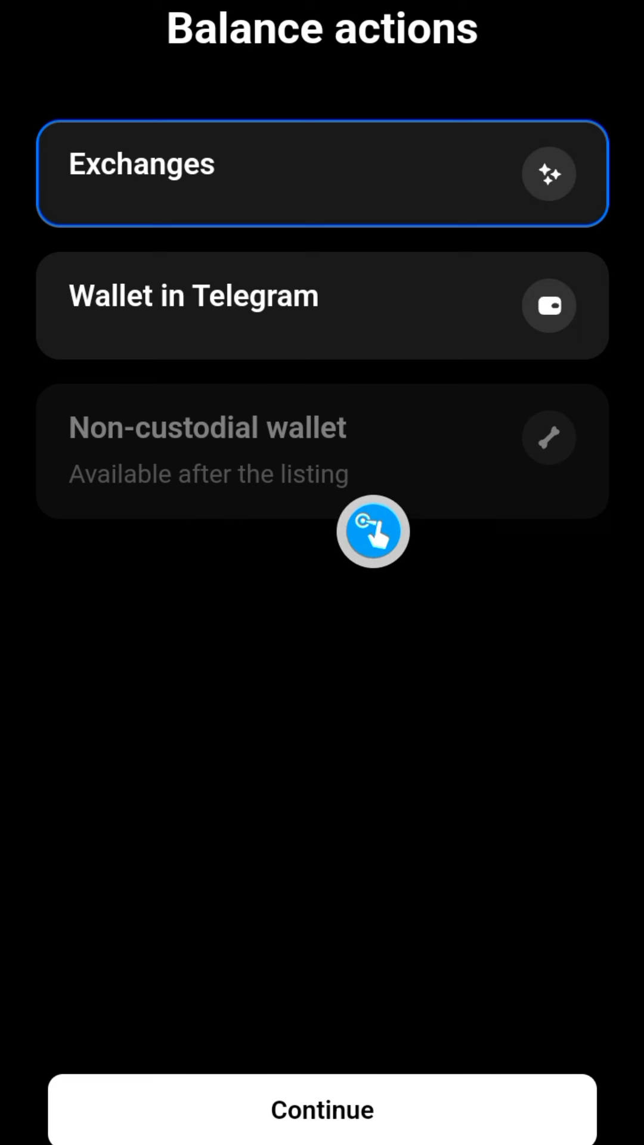
{"action": "mouse_move", "coordinate": [128, 551]}
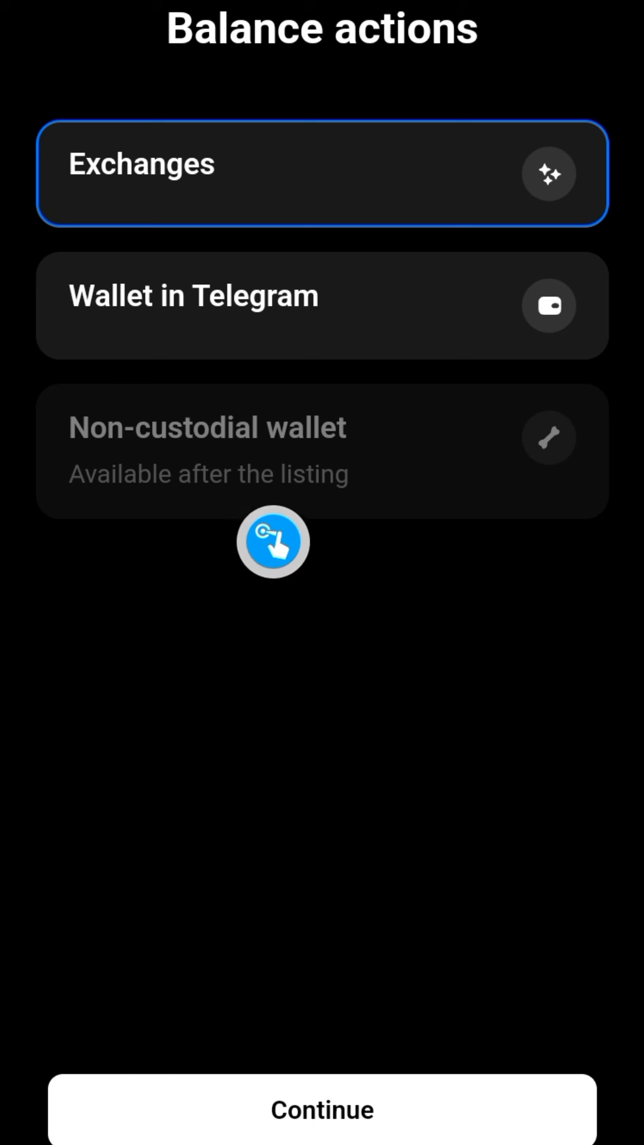
{"action": "mouse_move", "coordinate": [441, 535]}
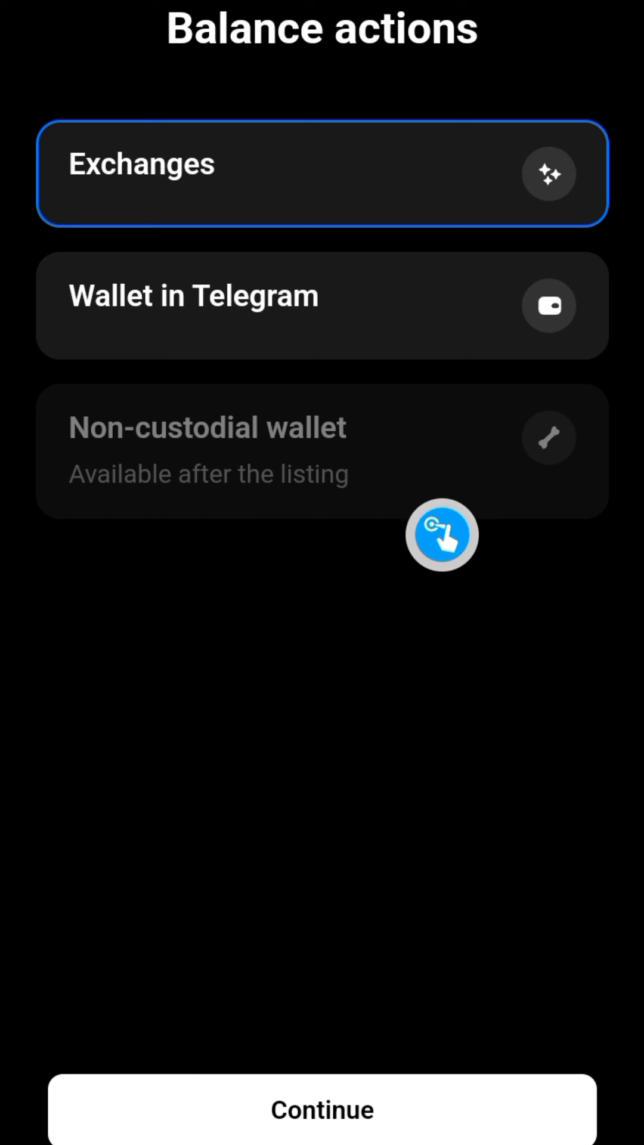
{"action": "mouse_move", "coordinate": [376, 557]}
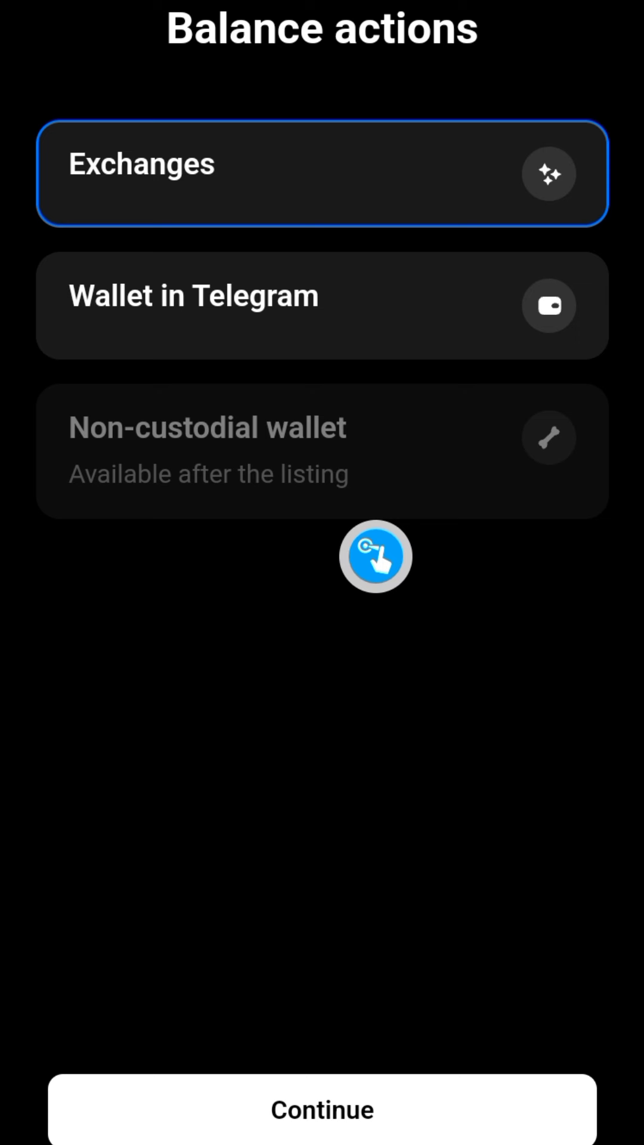
{"action": "mouse_move", "coordinate": [245, 492]}
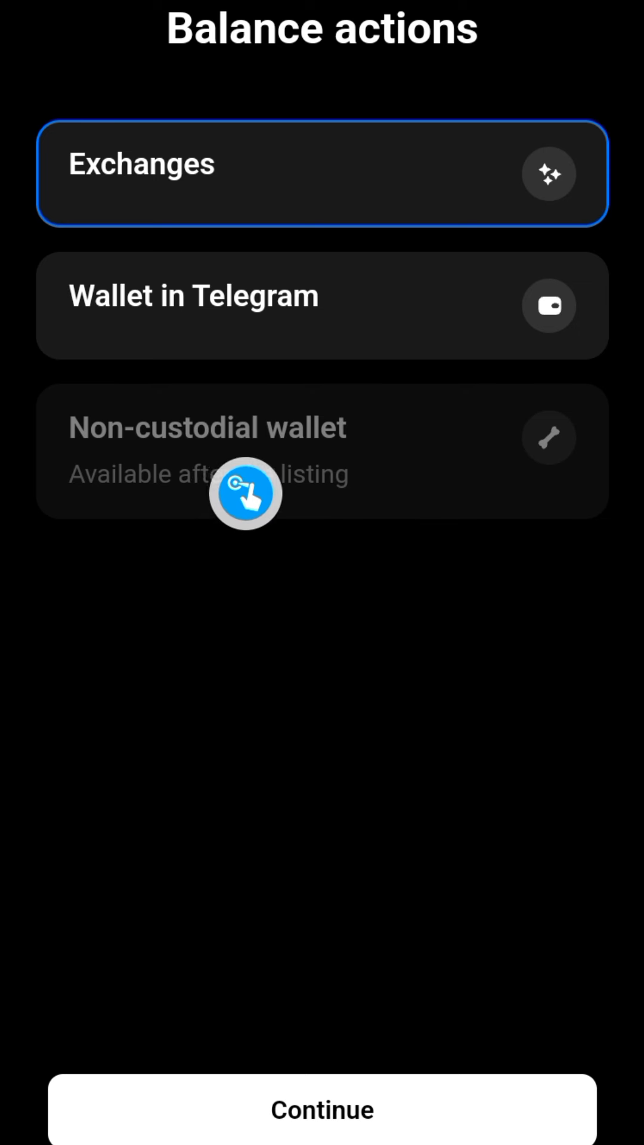
{"action": "mouse_move", "coordinate": [49, 484]}
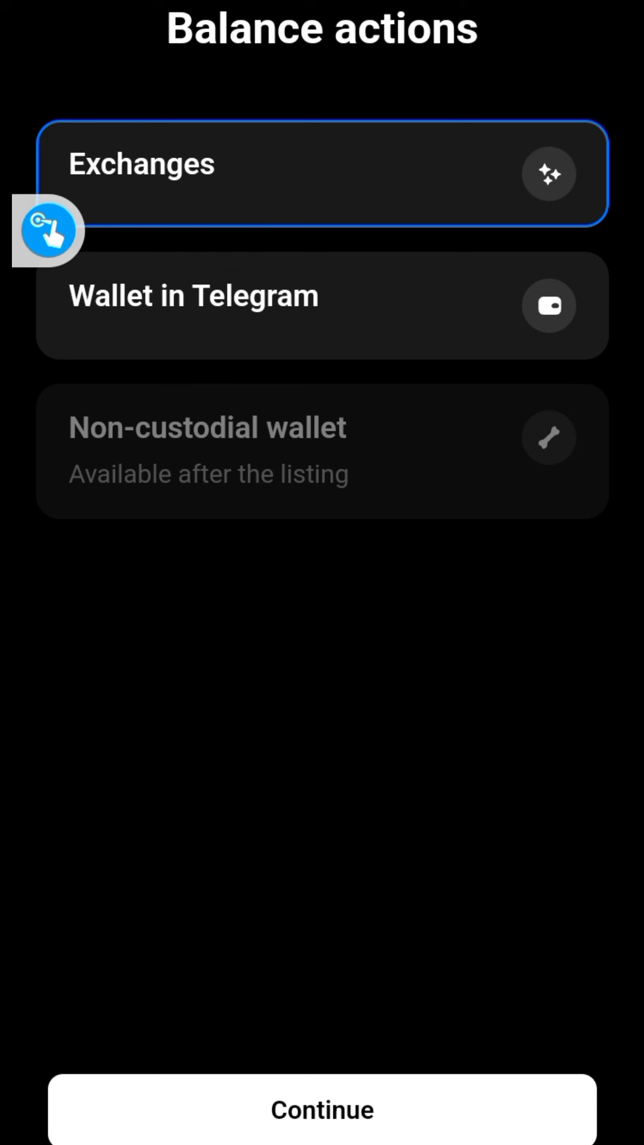
{"action": "mouse_move", "coordinate": [271, 347]}
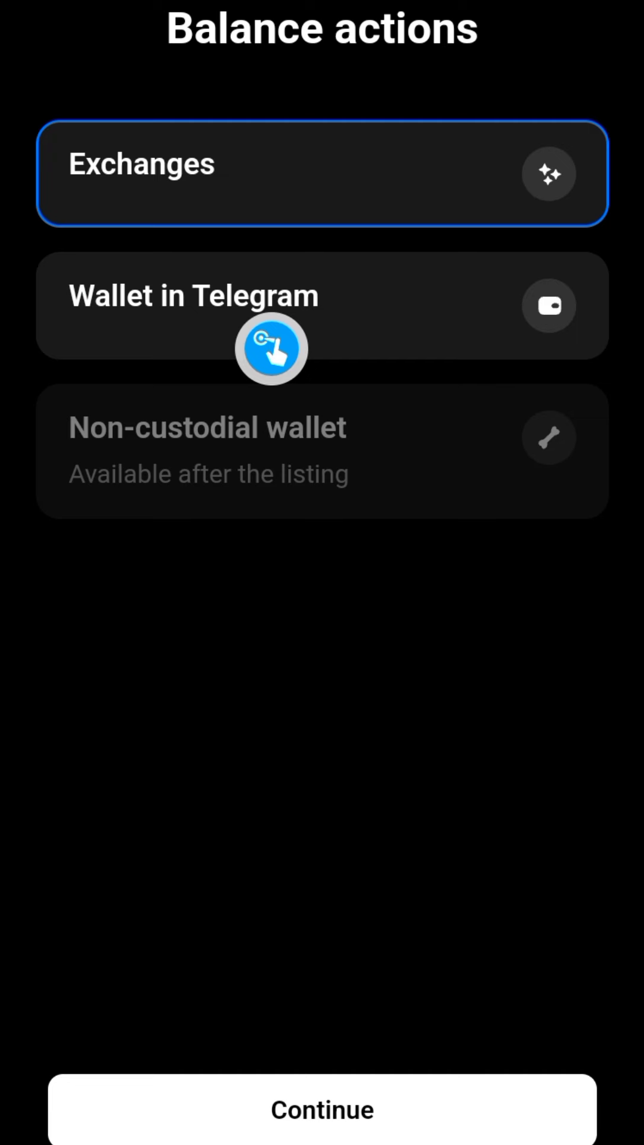
{"action": "mouse_move", "coordinate": [117, 350]}
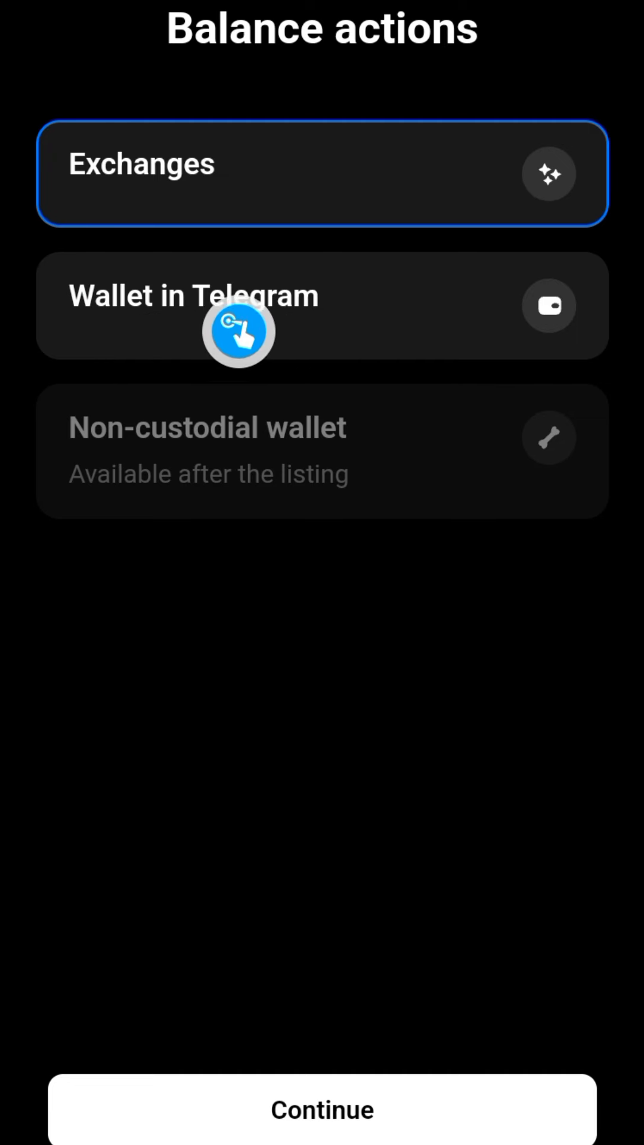
{"action": "mouse_move", "coordinate": [365, 187]}
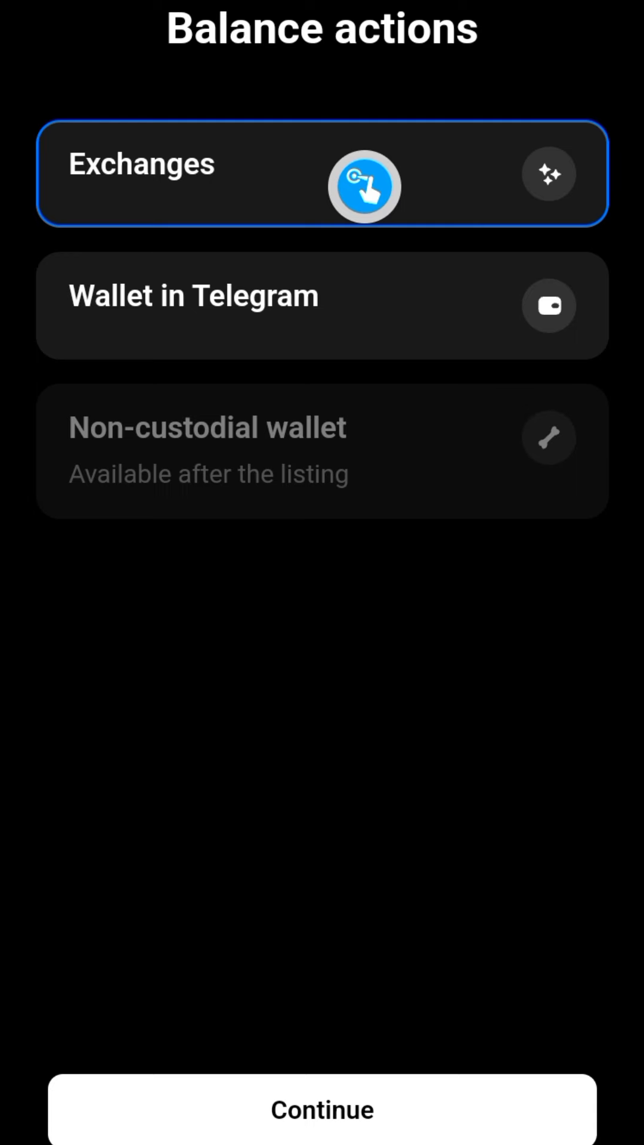
{"action": "mouse_move", "coordinate": [400, 564]}
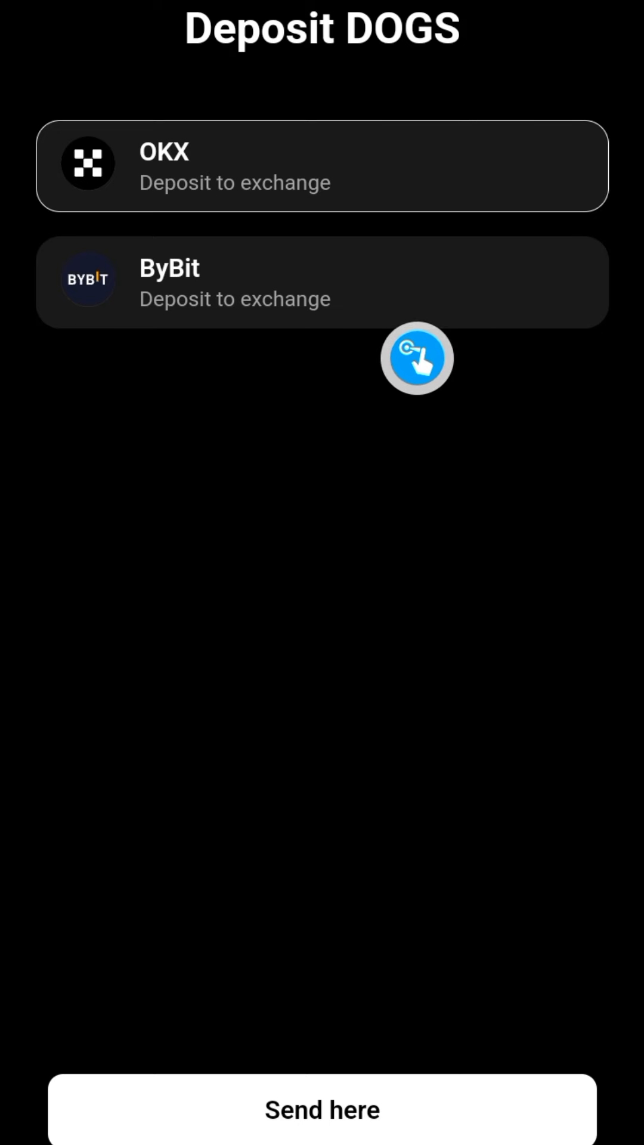
{"action": "mouse_move", "coordinate": [595, 333]}
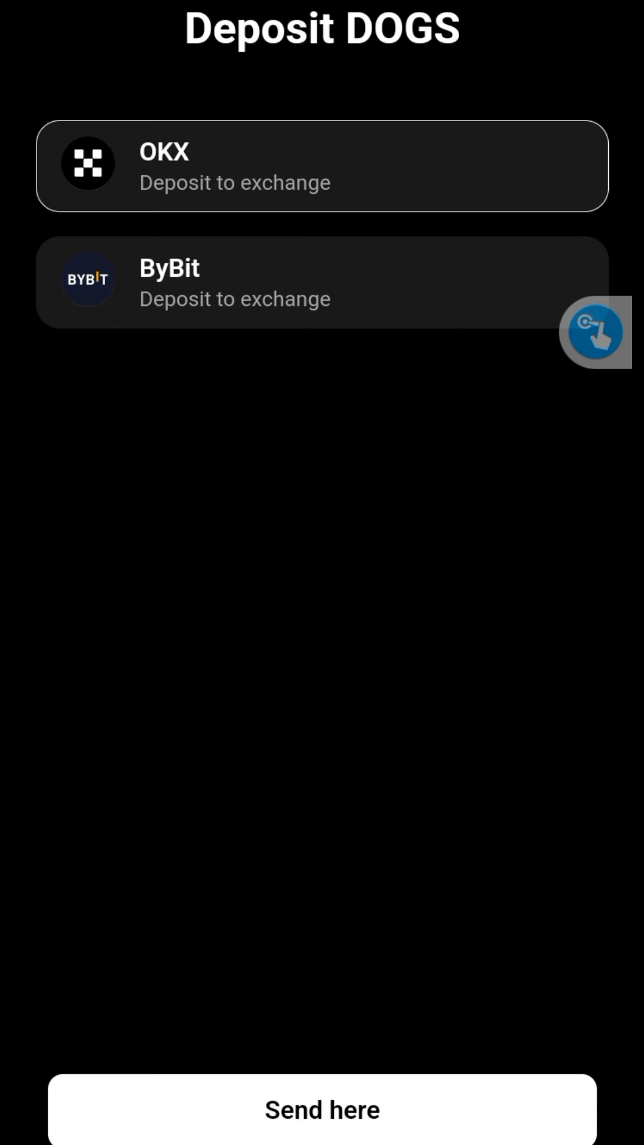
{"action": "mouse_move", "coordinate": [532, 380]}
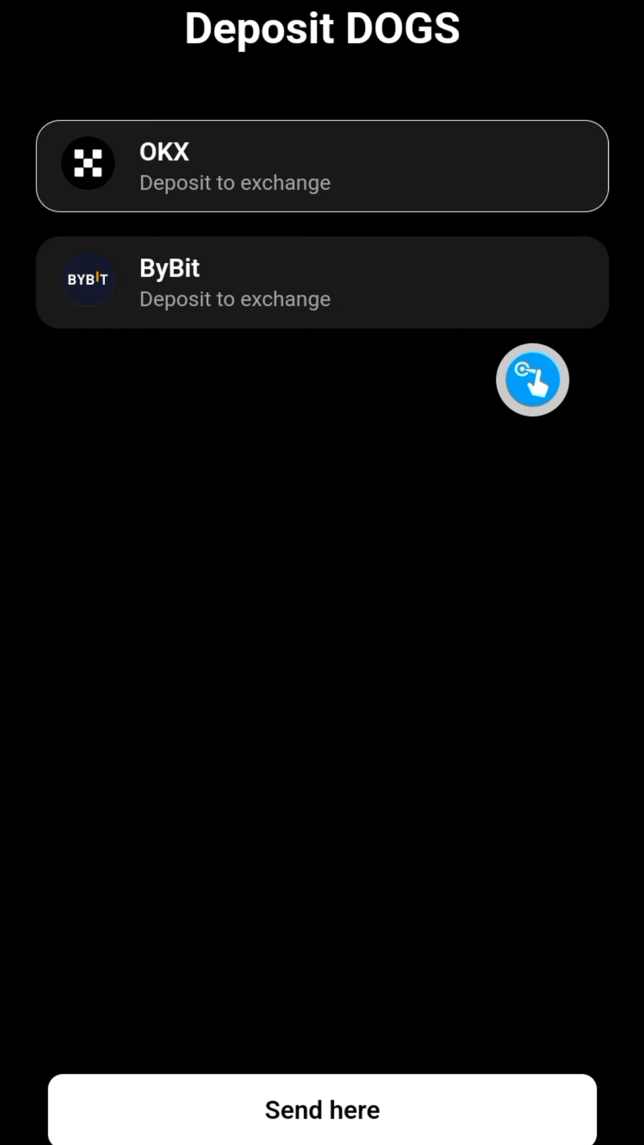
{"action": "mouse_move", "coordinate": [441, 315]}
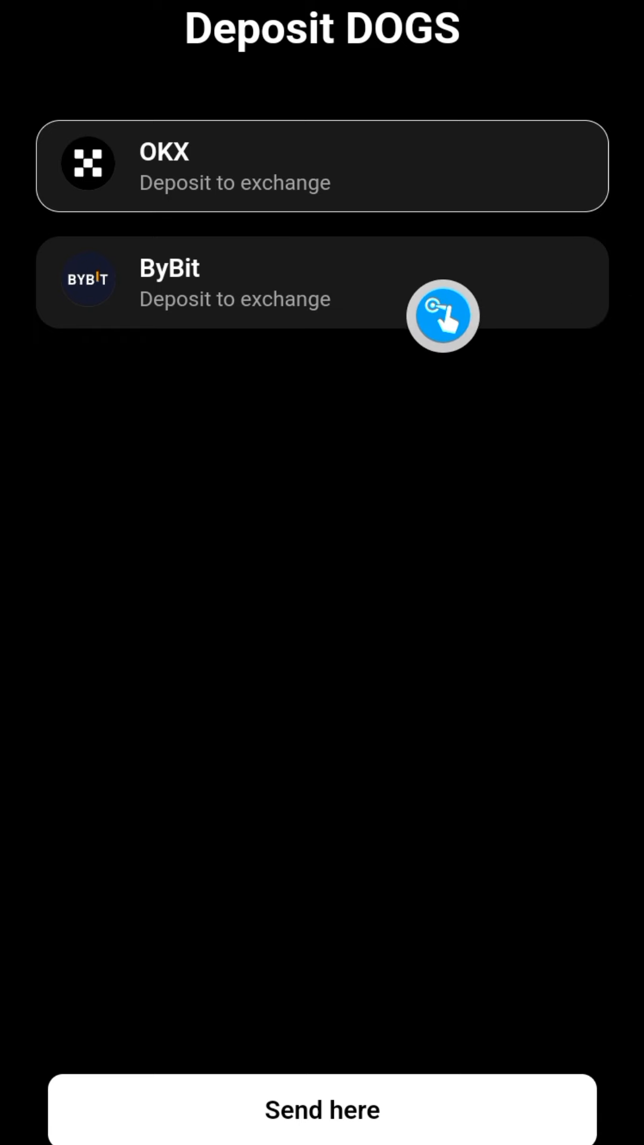
{"action": "mouse_move", "coordinate": [179, 524]}
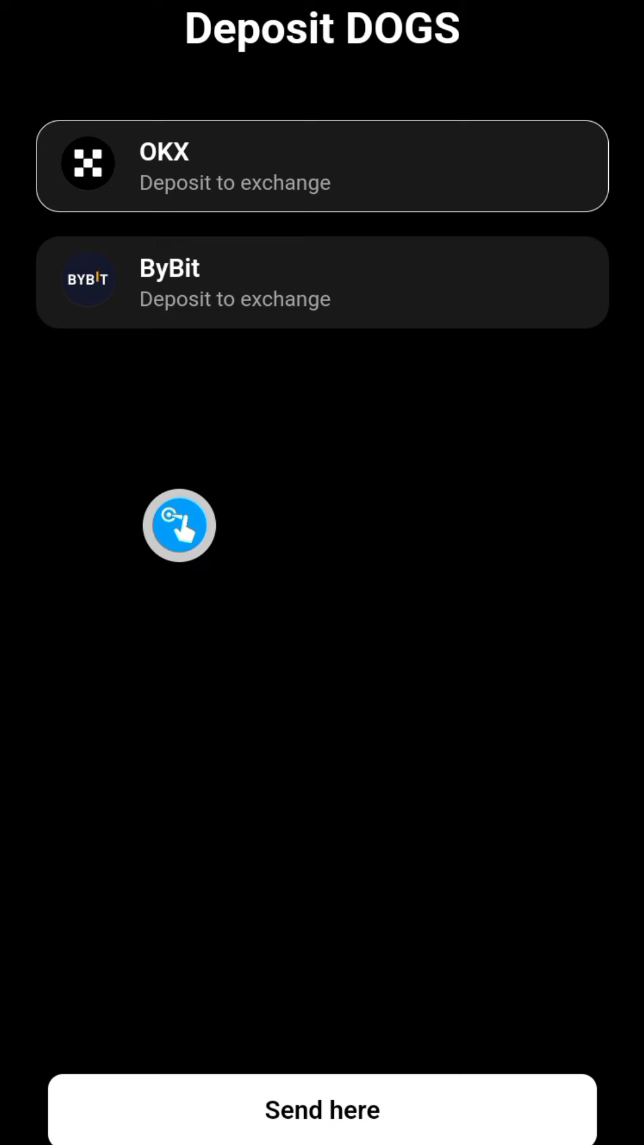
{"action": "mouse_move", "coordinate": [396, 331]}
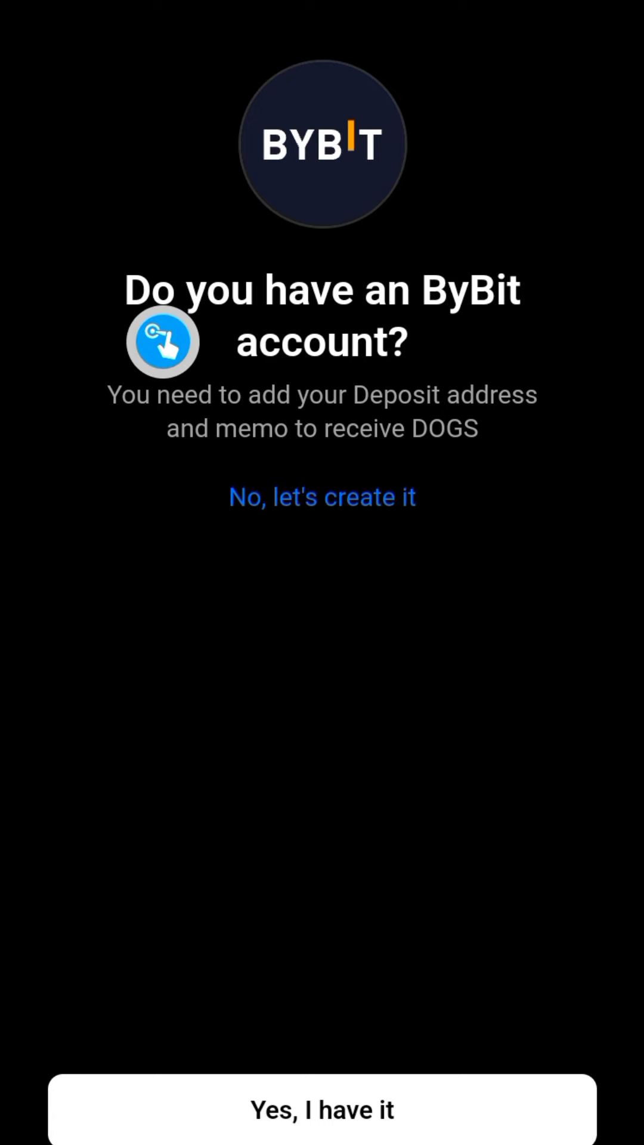
{"action": "mouse_move", "coordinate": [357, 784]}
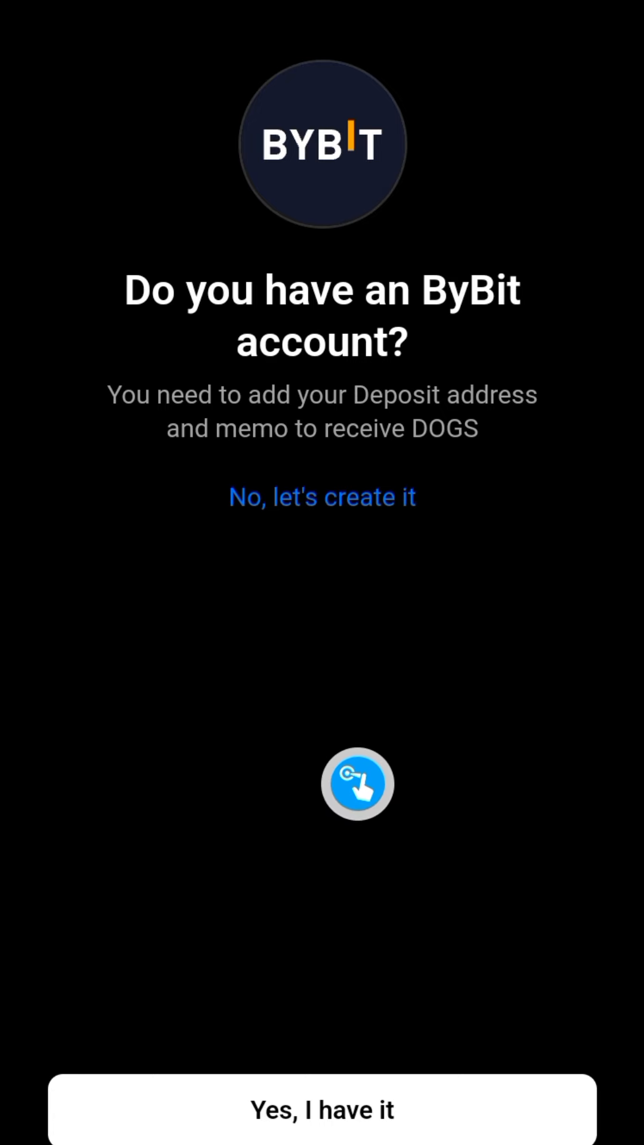
Step: Confirm an existing ByBit account to reach the ByBit Deposit form
{"action": "left_click", "coordinate": [321, 1109]}
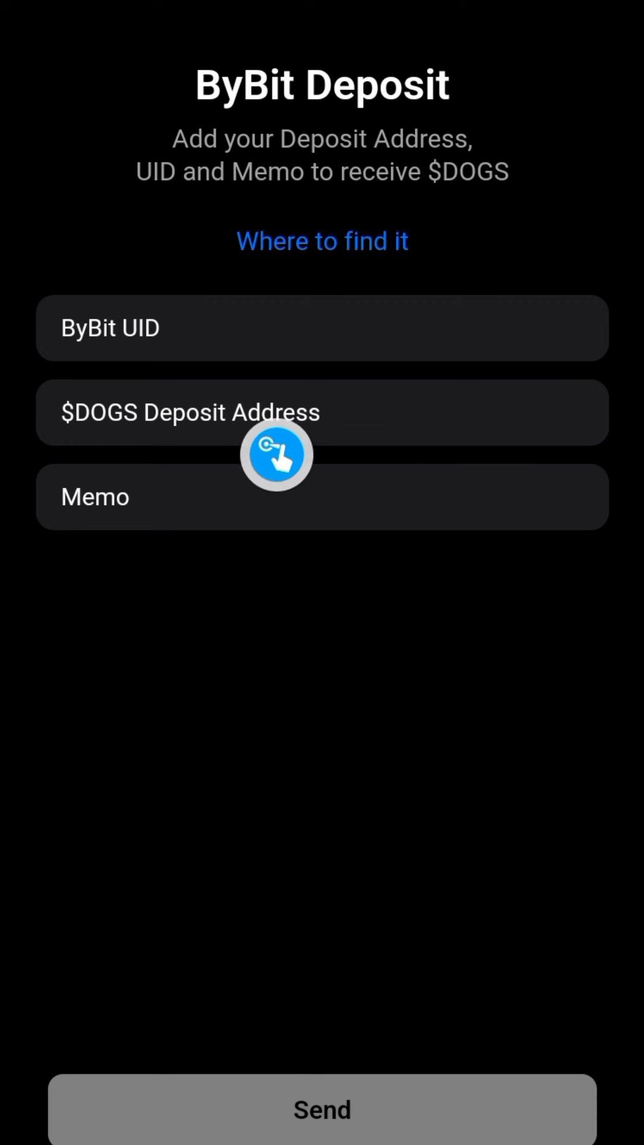
{"action": "mouse_move", "coordinate": [517, 429]}
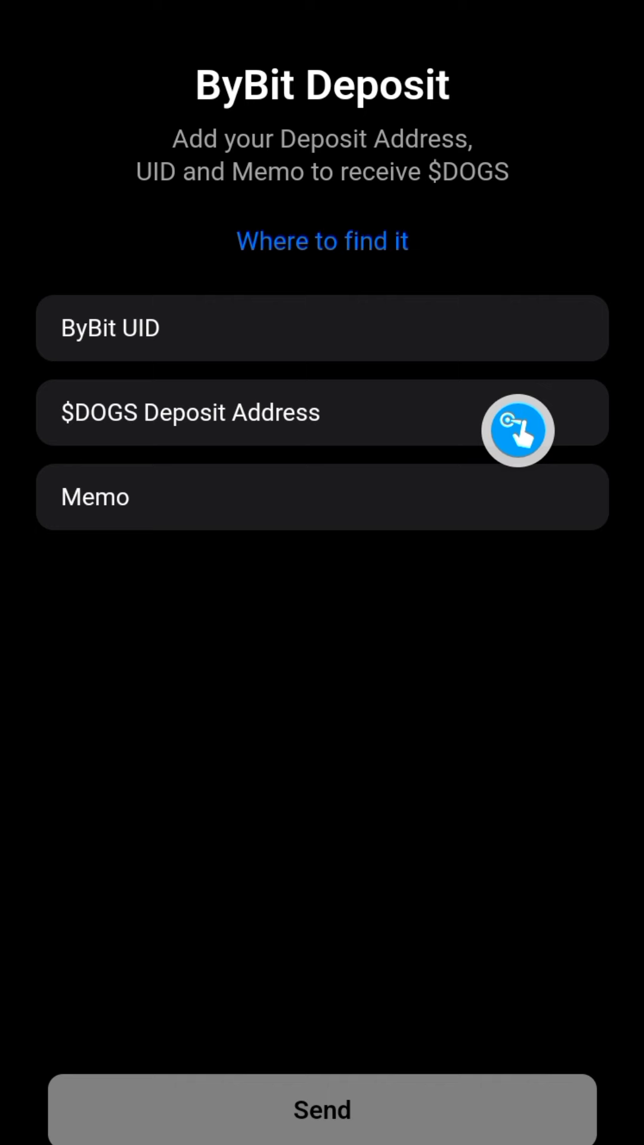
{"action": "mouse_move", "coordinate": [67, 378]}
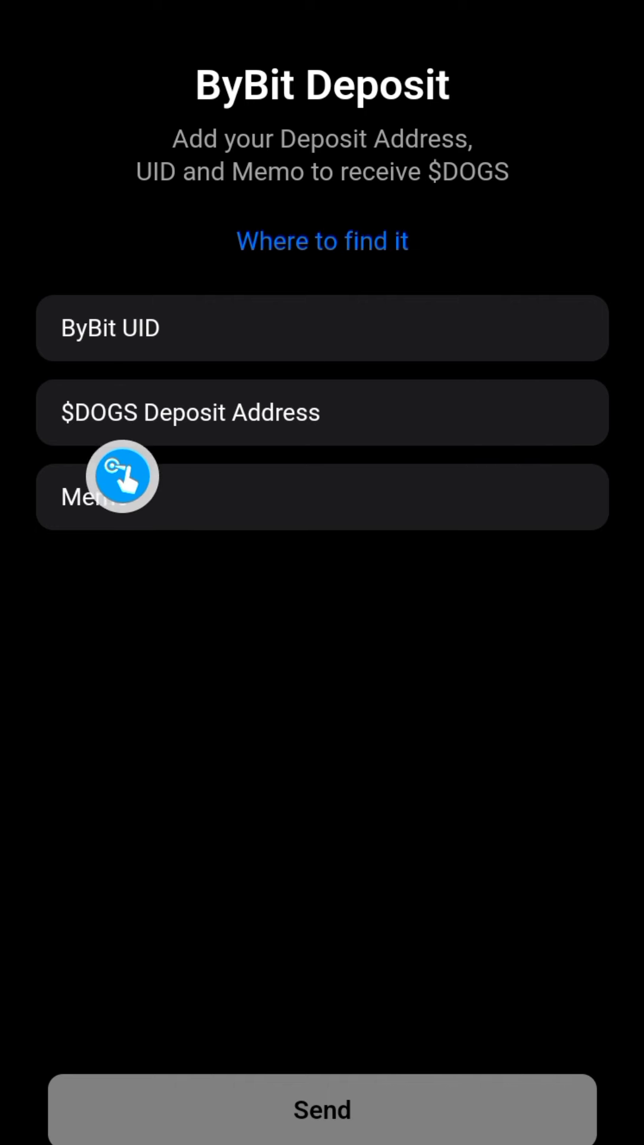
{"action": "mouse_move", "coordinate": [77, 544]}
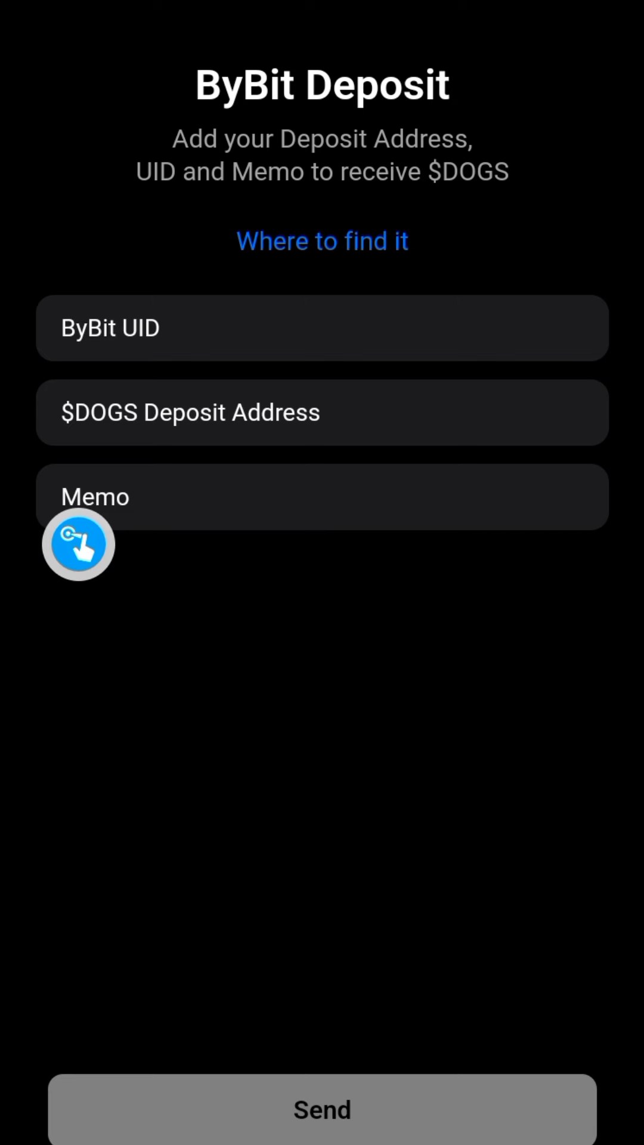
{"action": "mouse_move", "coordinate": [345, 494]}
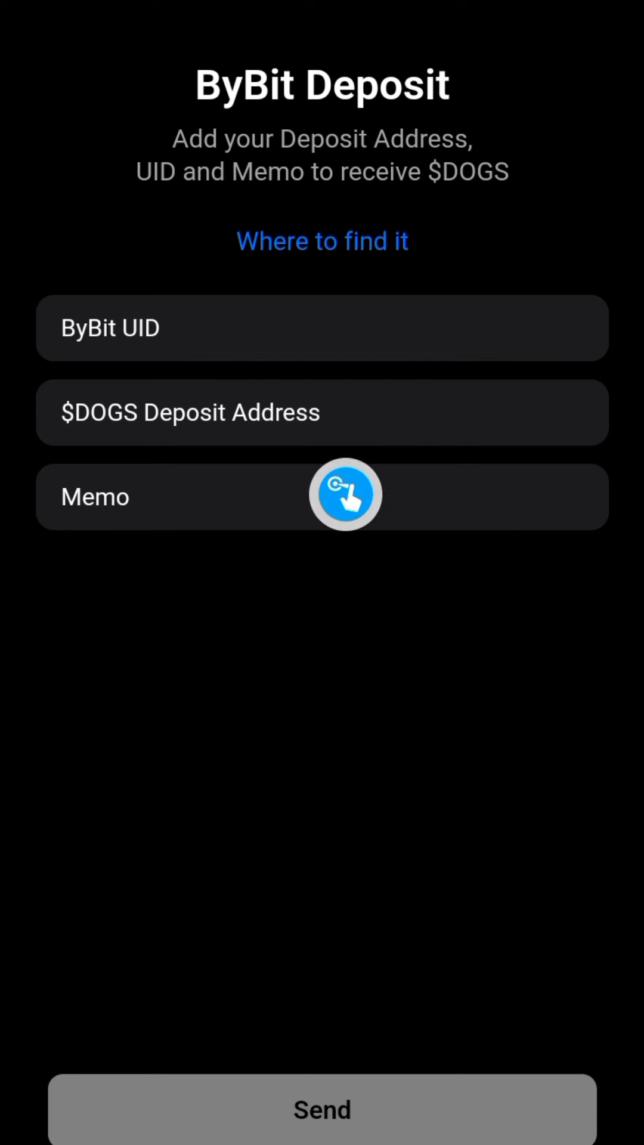
{"action": "mouse_move", "coordinate": [306, 468]}
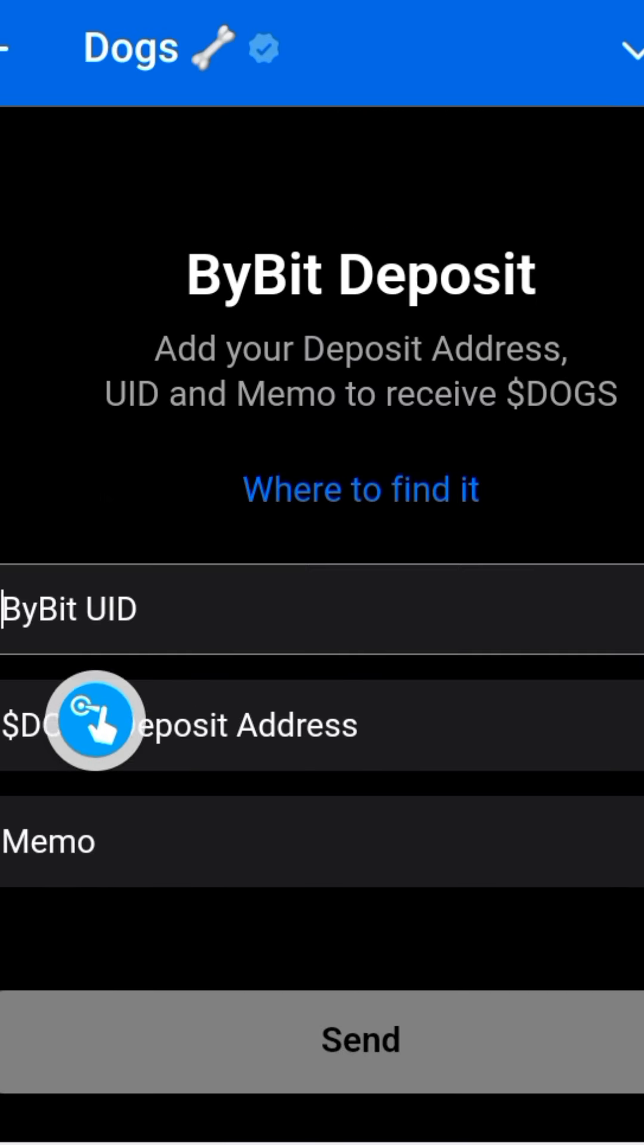
{"action": "mouse_move", "coordinate": [87, 807]}
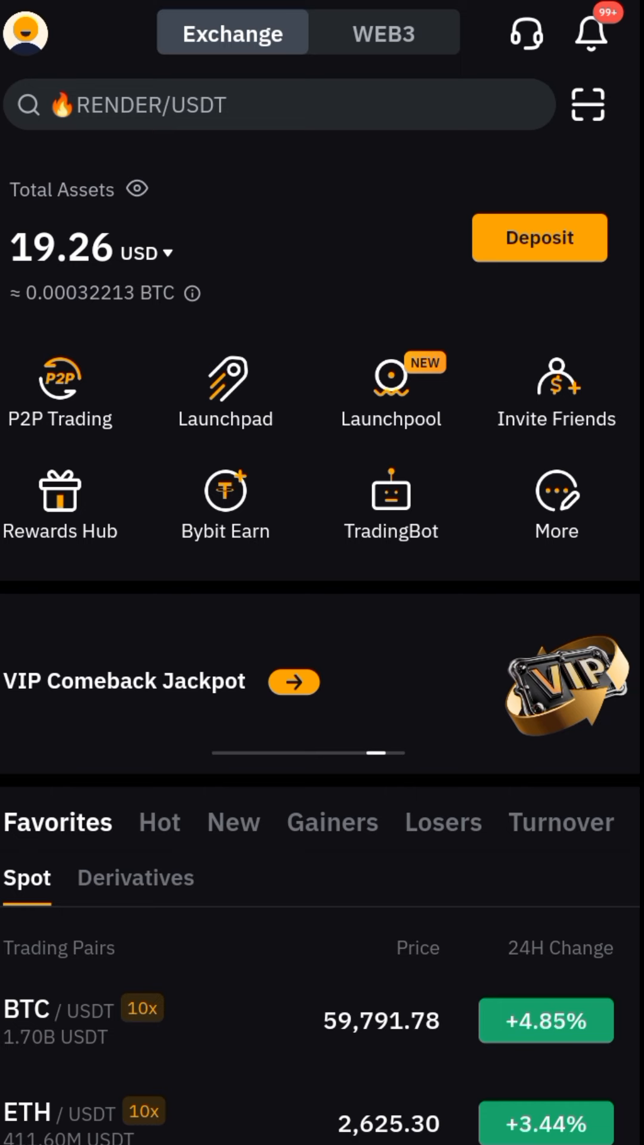
Step: Start a crypto deposit from Bybit Assets and reach the coin selection list
{"action": "scroll", "scroll_direction": "down", "scroll_amount": 3}
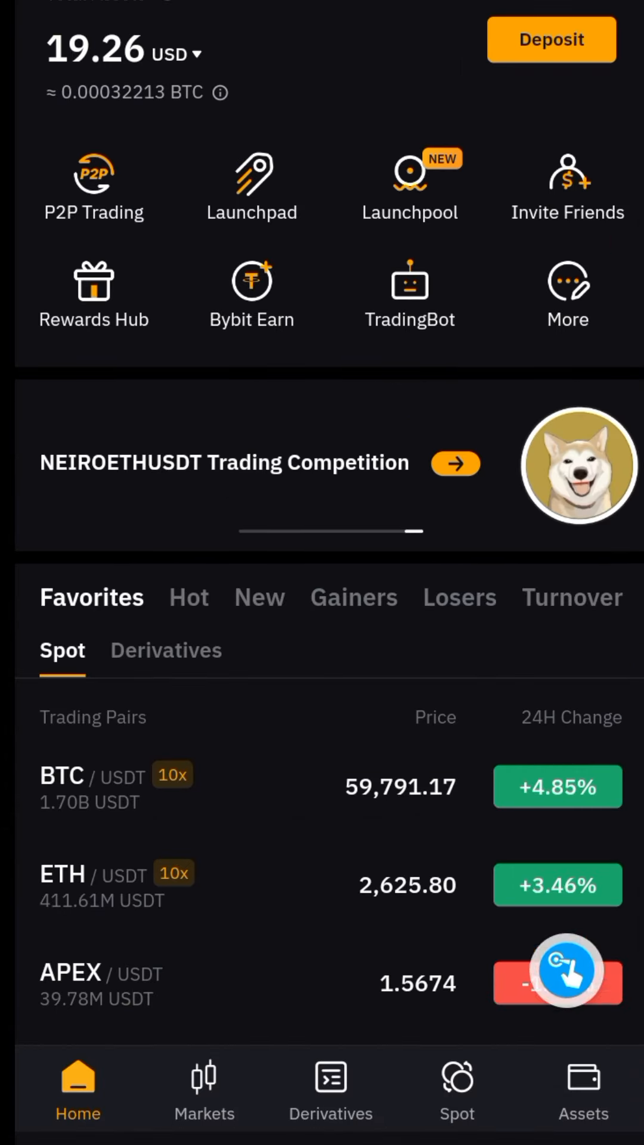
{"action": "left_click", "coordinate": [583, 1091]}
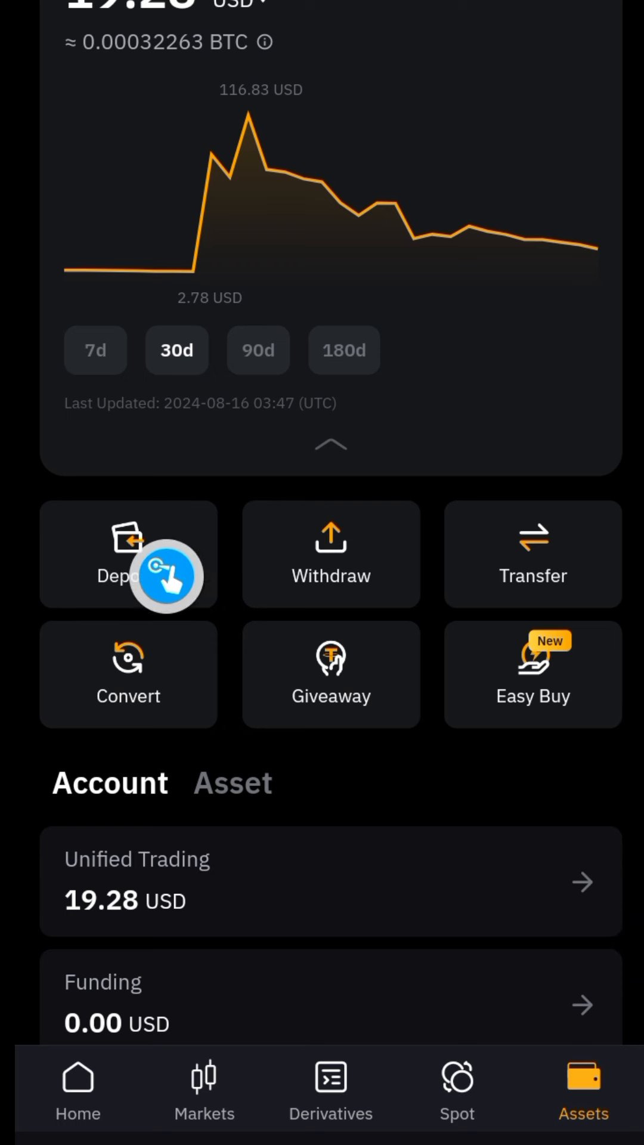
{"action": "left_click", "coordinate": [129, 555]}
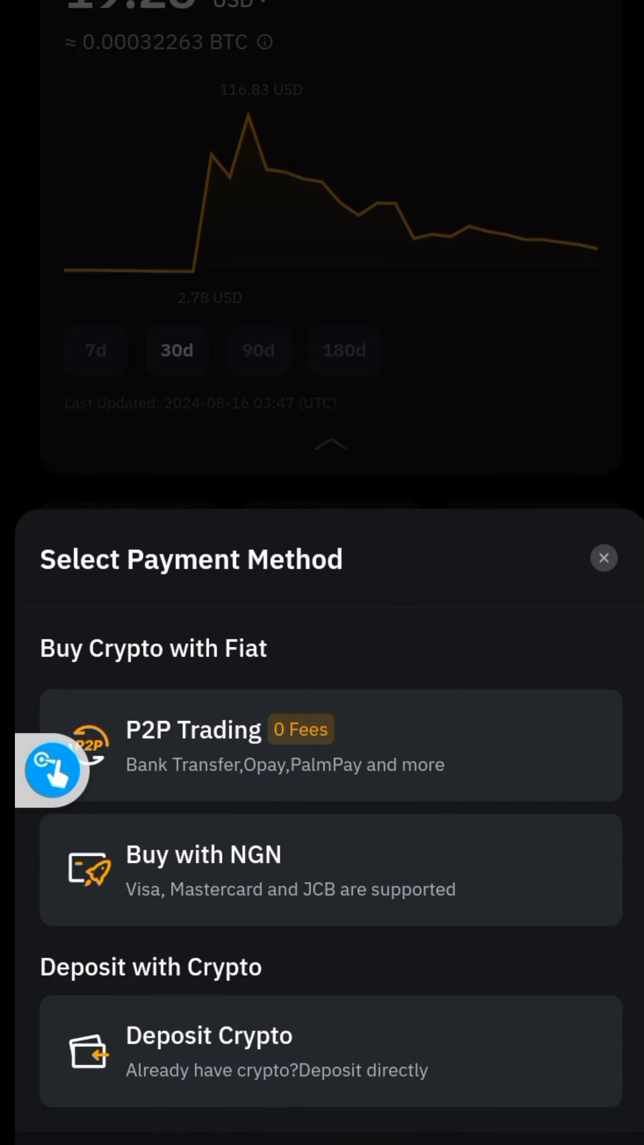
{"action": "mouse_move", "coordinate": [51, 1069]}
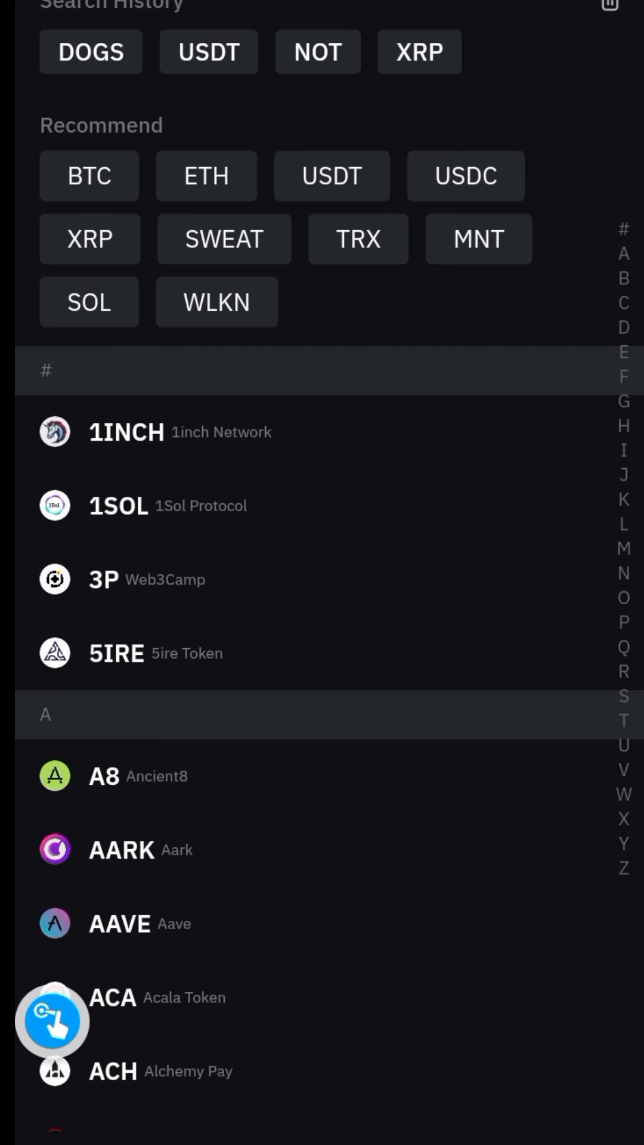
{"action": "scroll", "scroll_direction": "up", "scroll_amount": 3}
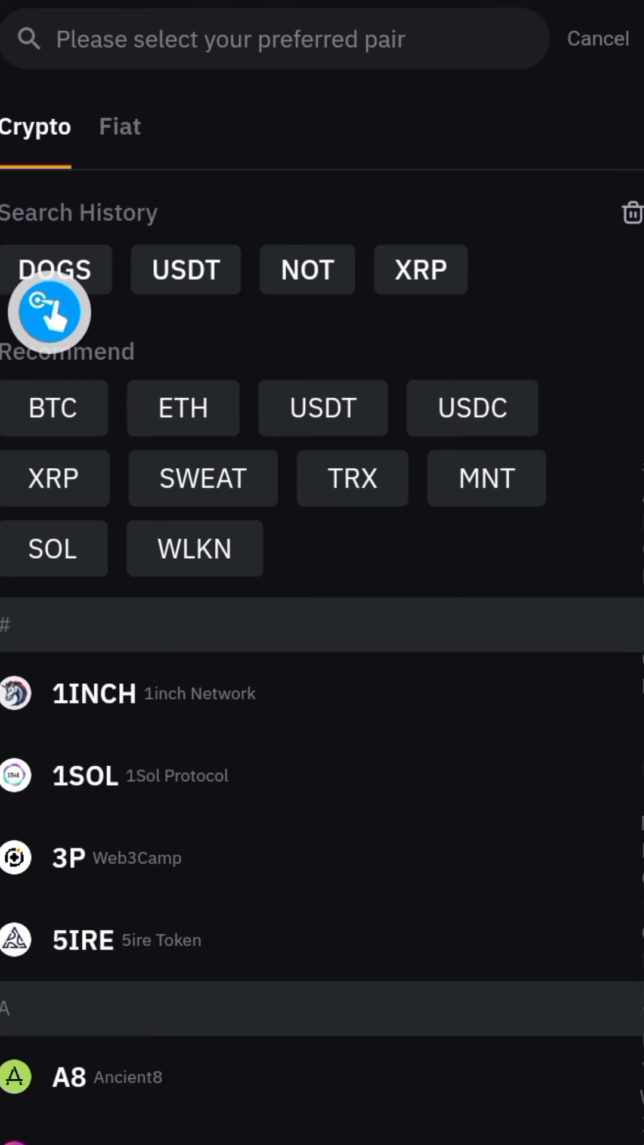
{"action": "mouse_move", "coordinate": [131, 603]}
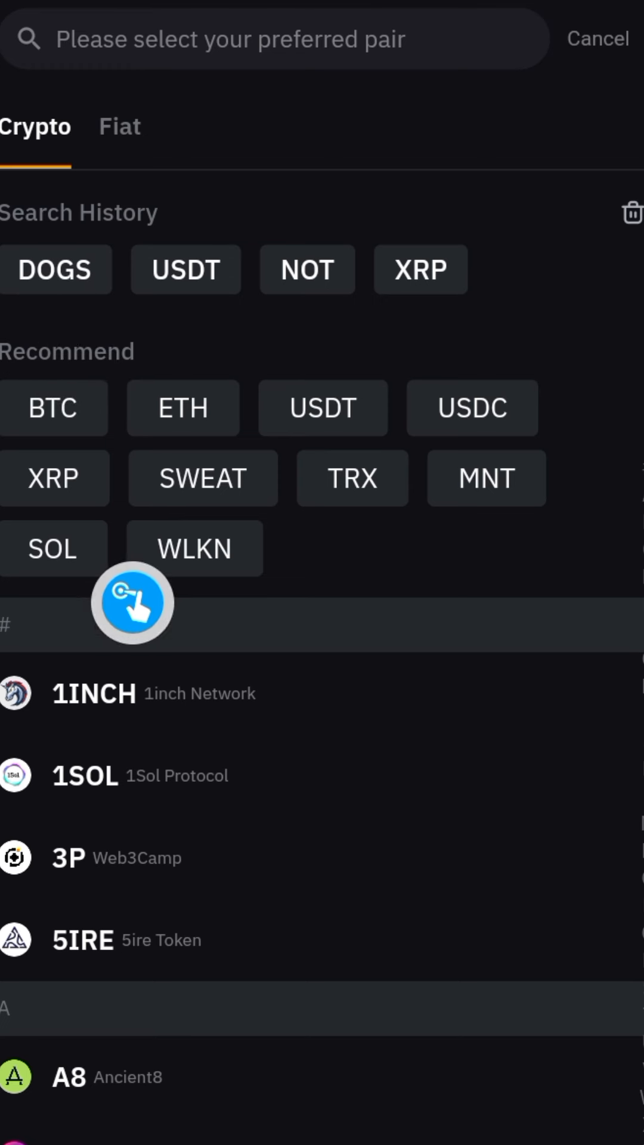
{"action": "scroll", "scroll_direction": "up", "scroll_amount": 3}
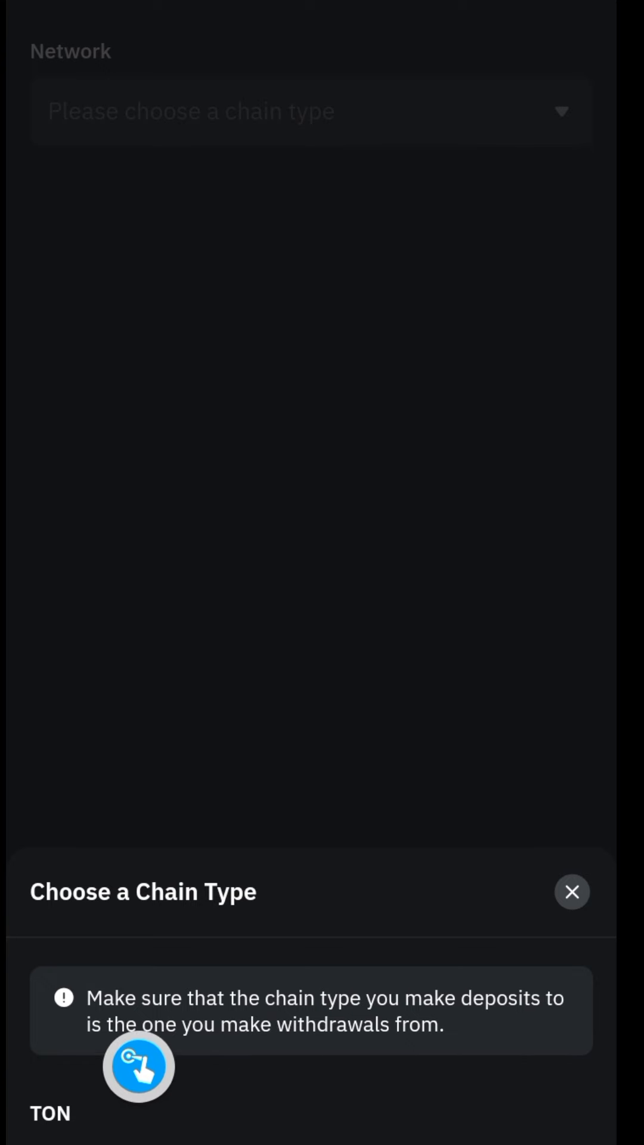
{"action": "mouse_move", "coordinate": [200, 1118]}
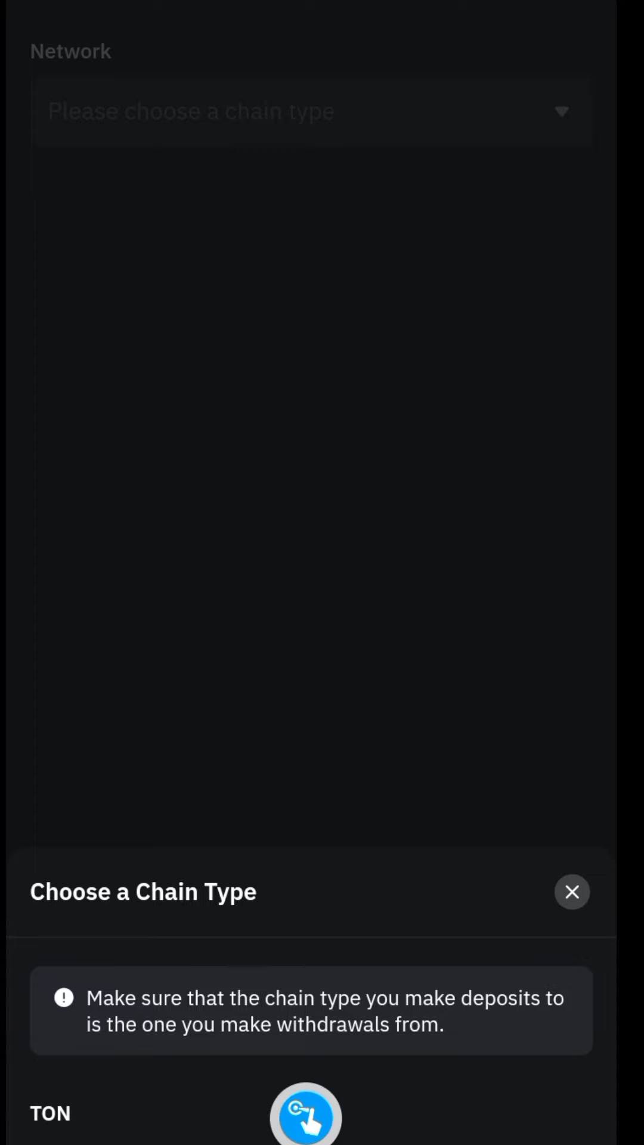
Step: Select the TON network for DOGS and acknowledge the address/memo notice
{"action": "left_click", "coordinate": [49, 1113]}
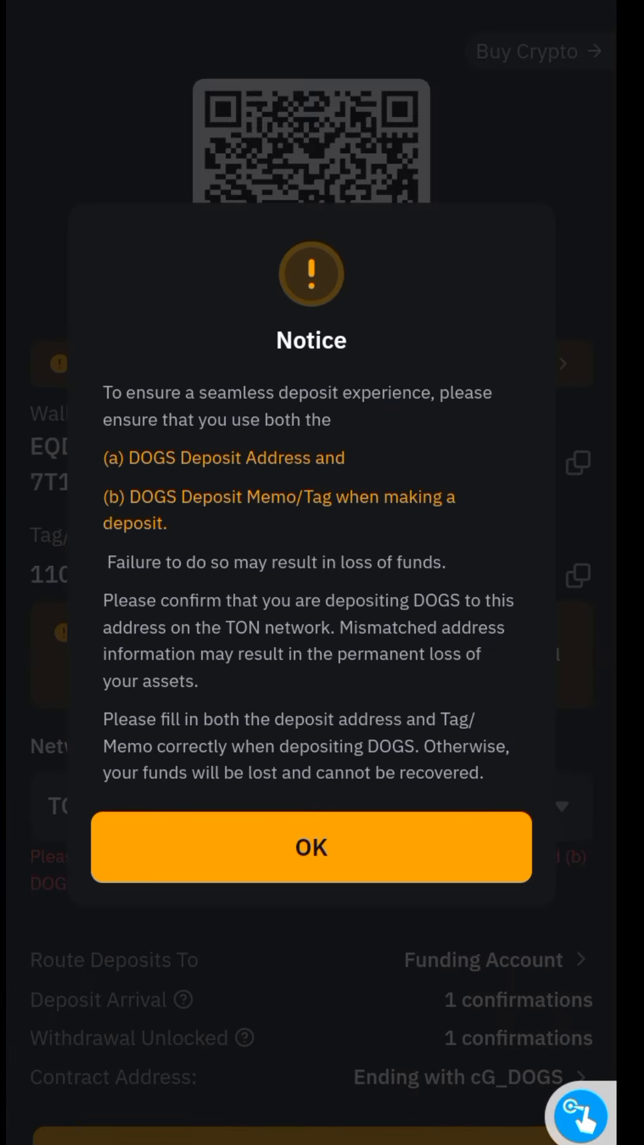
{"action": "left_click", "coordinate": [311, 847]}
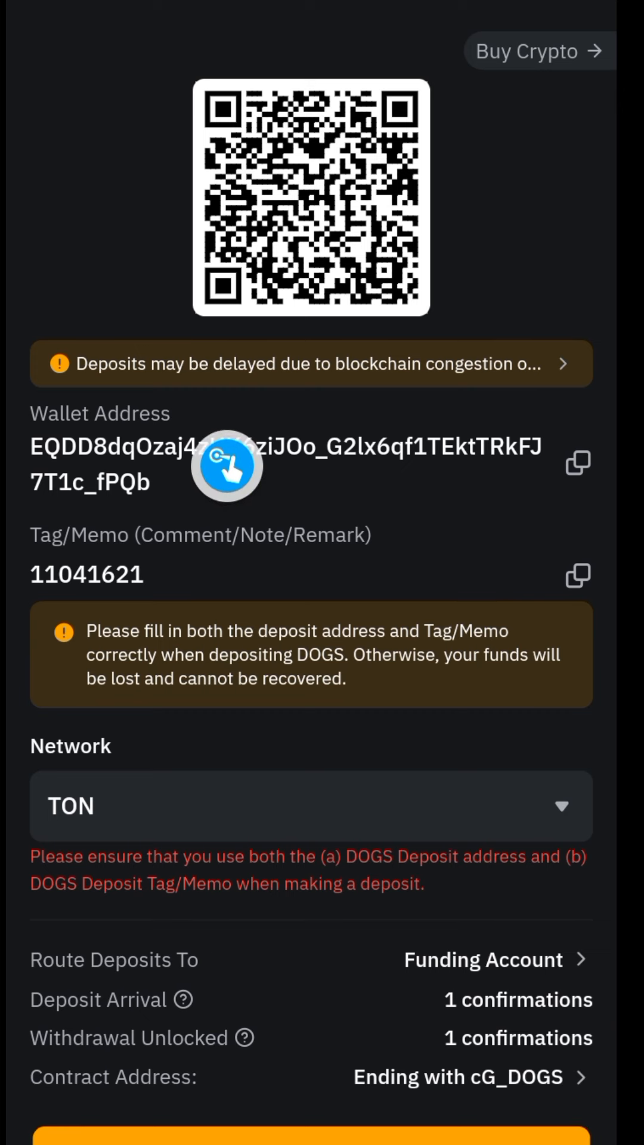
{"action": "mouse_move", "coordinate": [480, 483]}
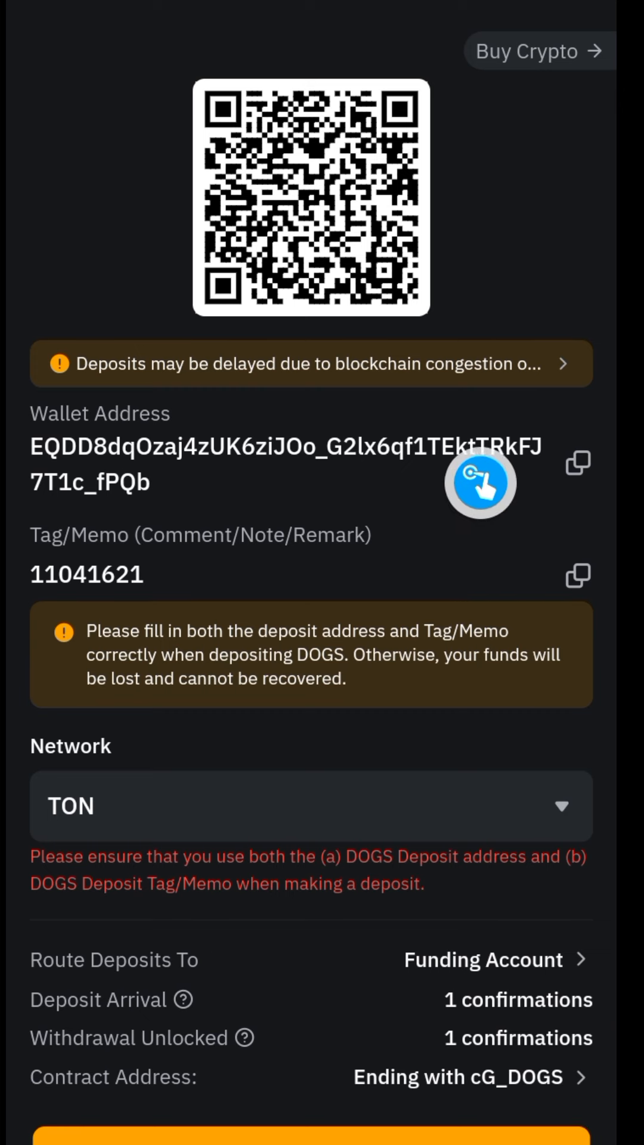
{"action": "mouse_move", "coordinate": [404, 510]}
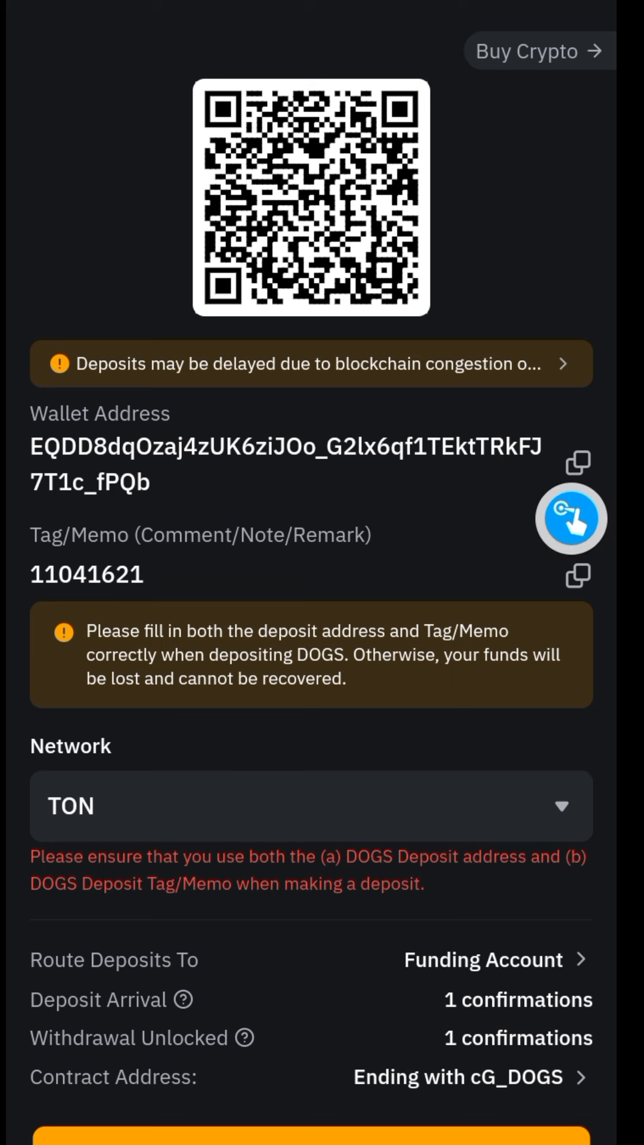
{"action": "mouse_move", "coordinate": [503, 653]}
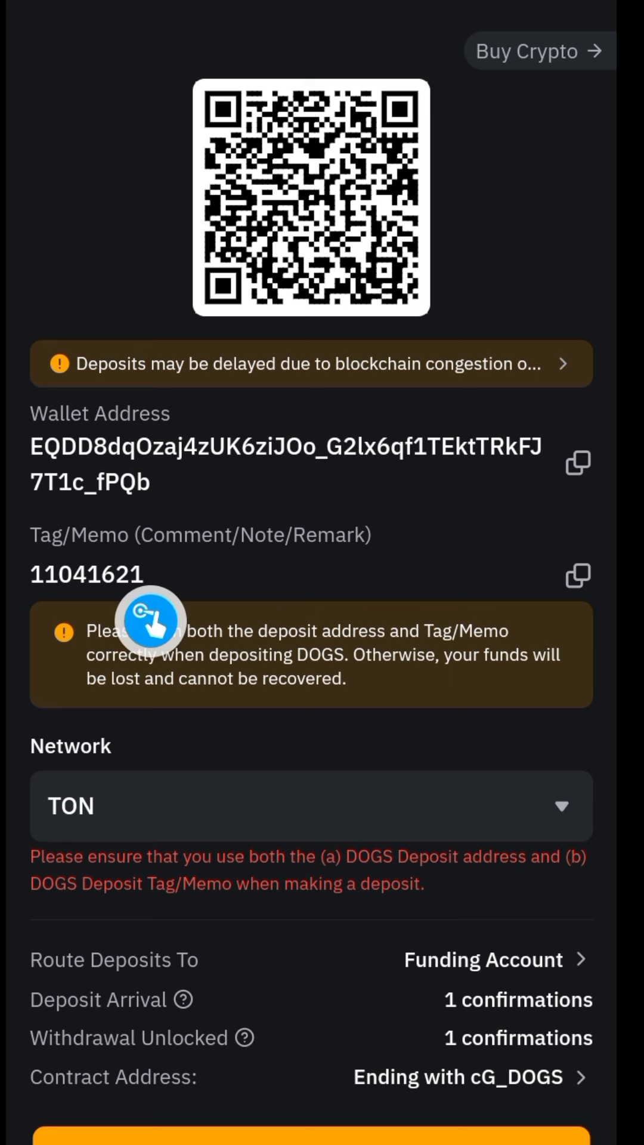
{"action": "mouse_move", "coordinate": [99, 649]}
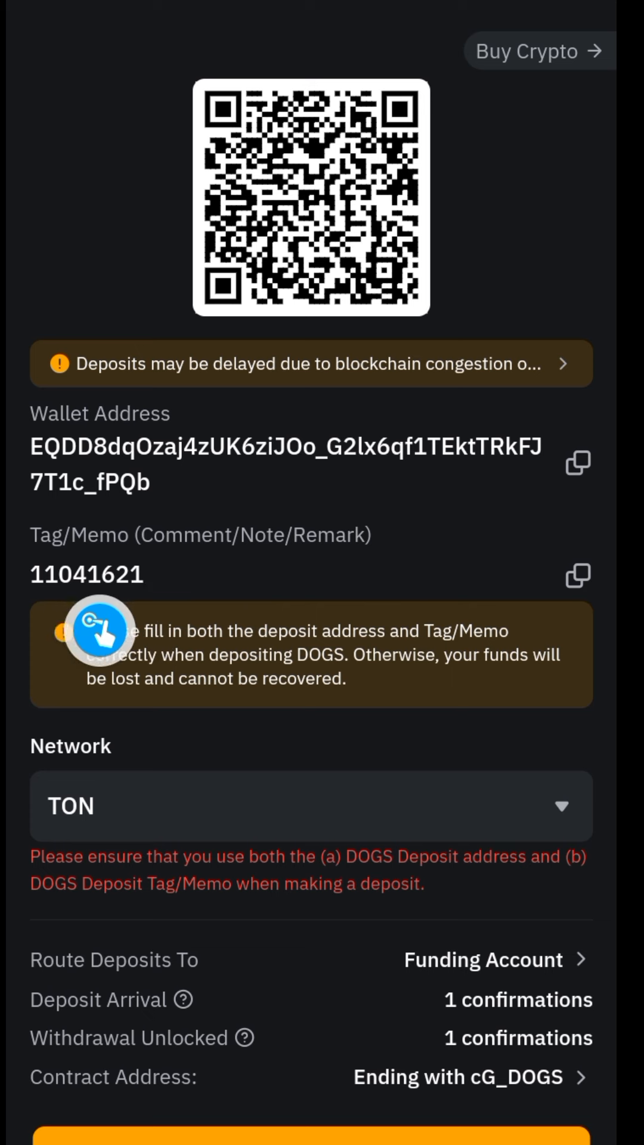
{"action": "mouse_move", "coordinate": [440, 545]}
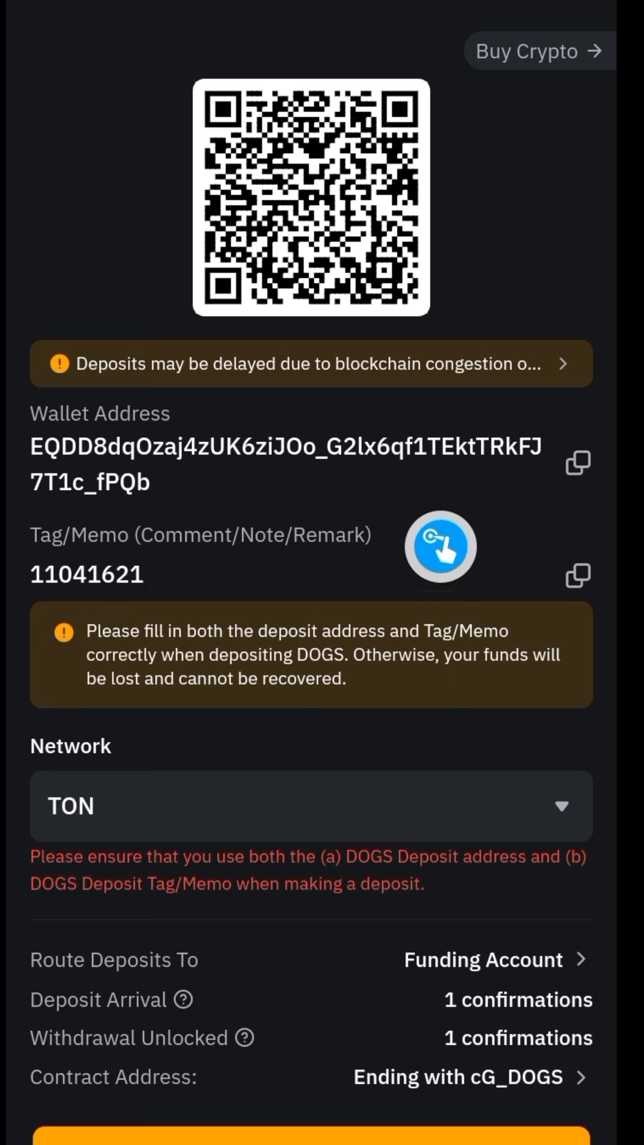
{"action": "mouse_move", "coordinate": [536, 479]}
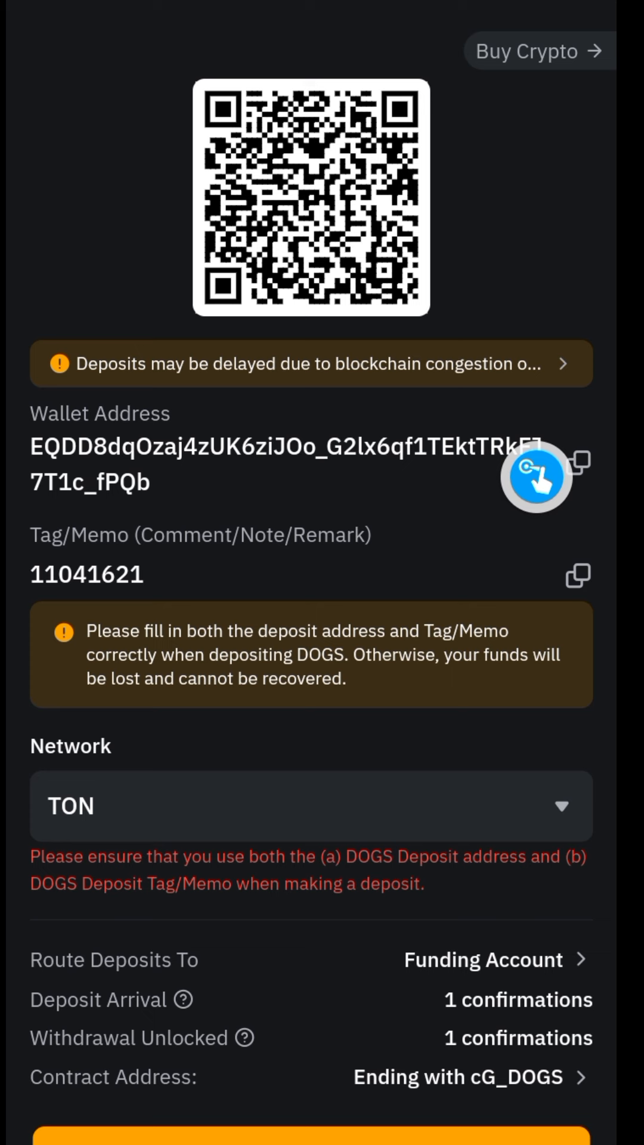
{"action": "mouse_move", "coordinate": [503, 600]}
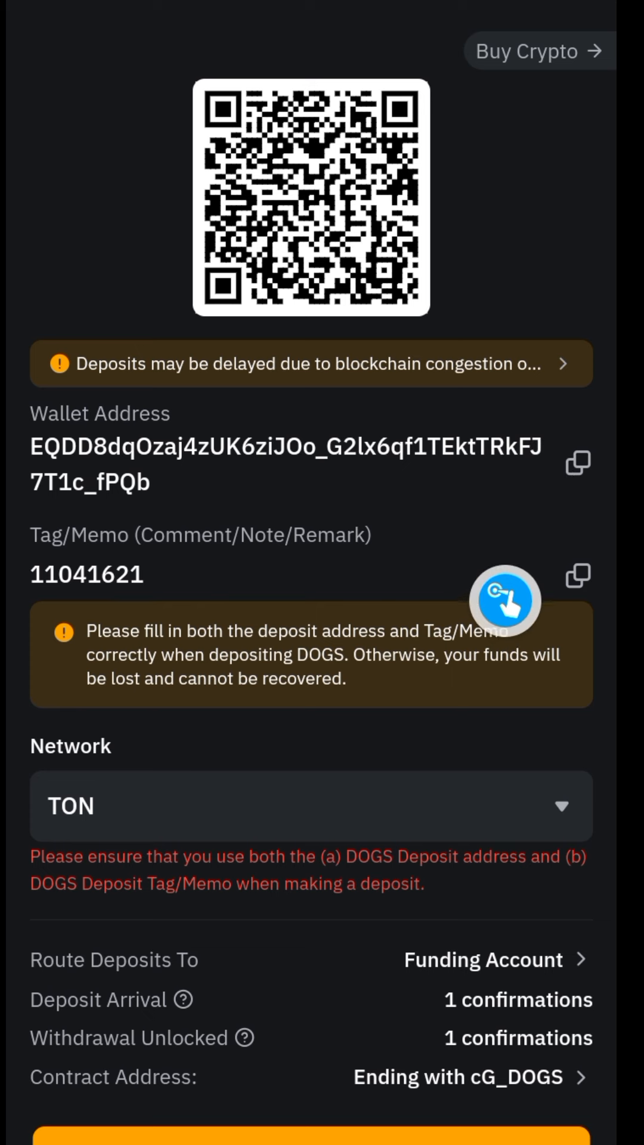
{"action": "mouse_move", "coordinate": [188, 729]}
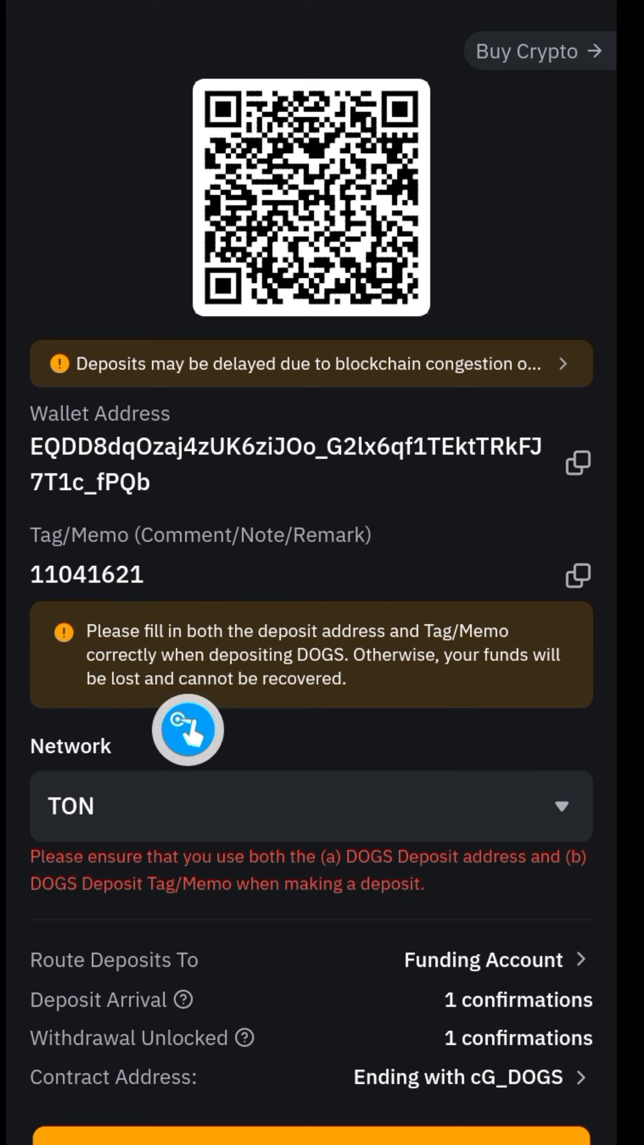
{"action": "mouse_move", "coordinate": [458, 603]}
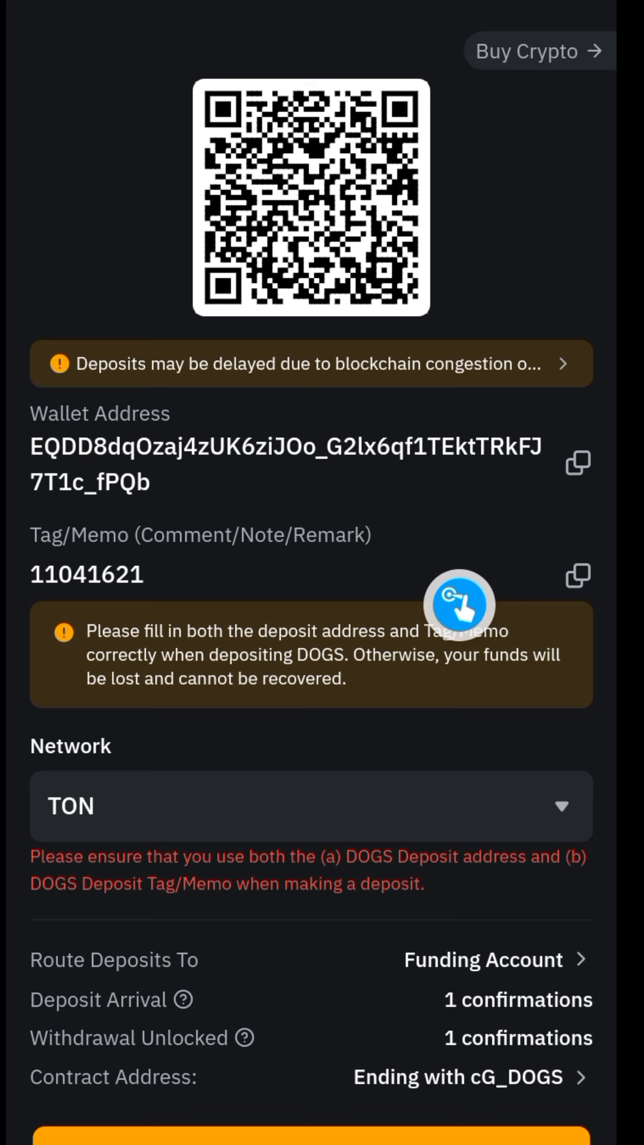
{"action": "mouse_move", "coordinate": [392, 856]}
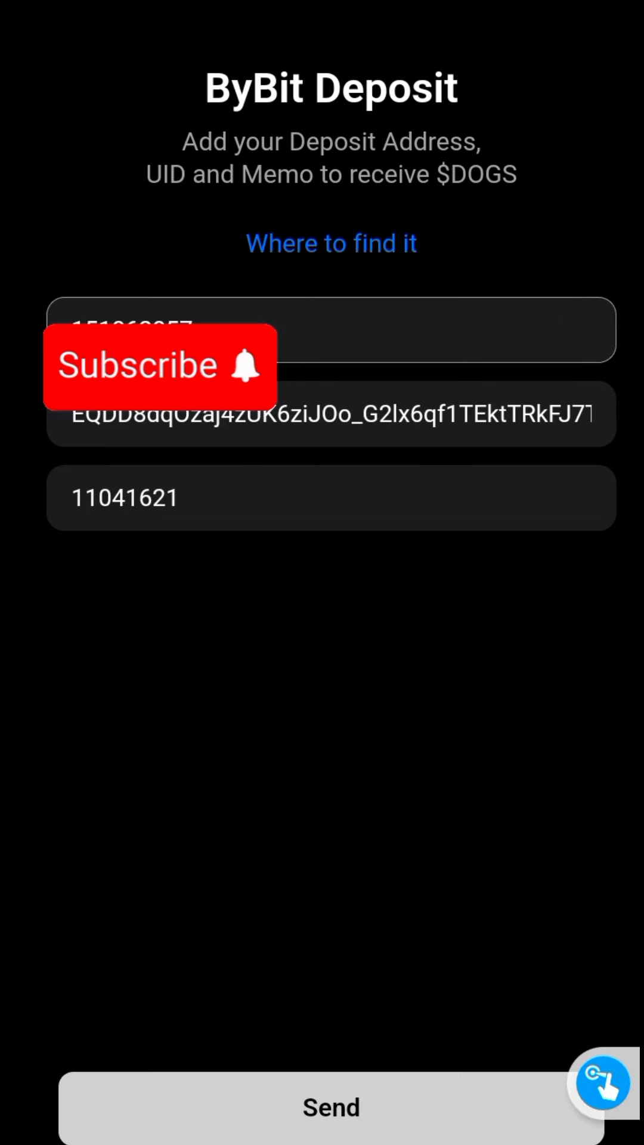
Step: Send the ByBit details, confirm the 47,994 $DOGS withdrawal and return home
{"action": "left_click", "coordinate": [330, 1106]}
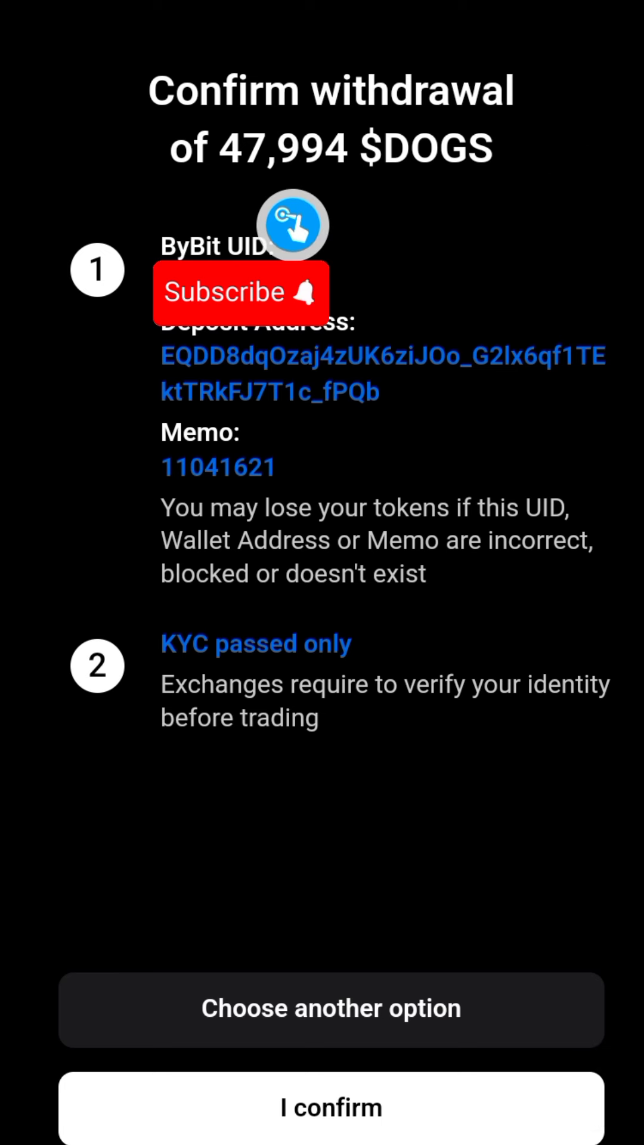
{"action": "mouse_move", "coordinate": [508, 222]}
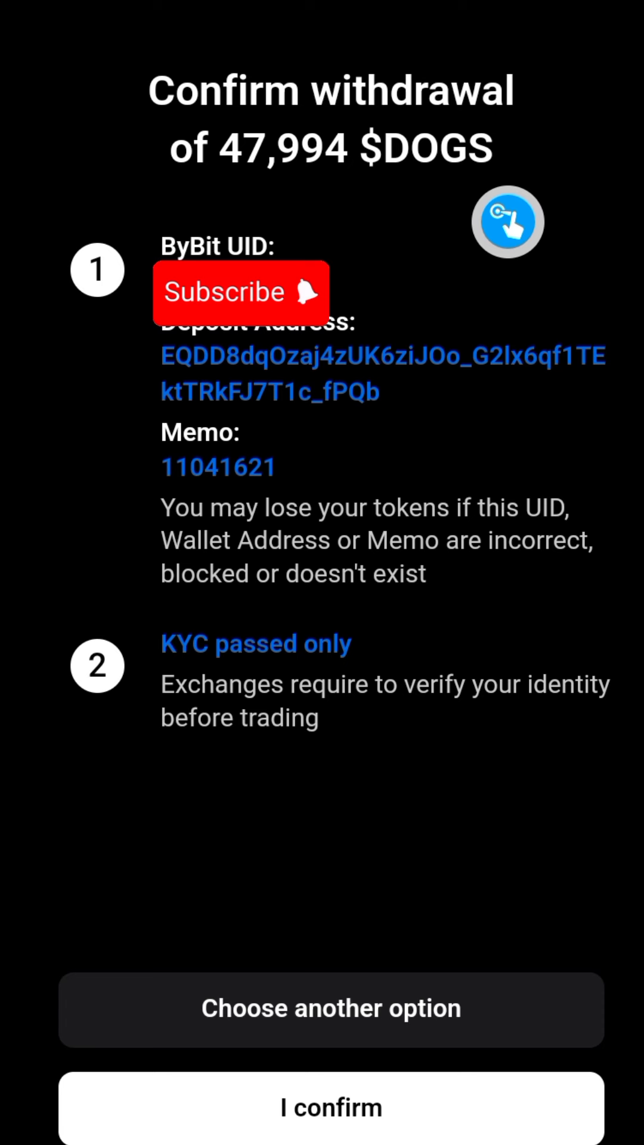
{"action": "mouse_move", "coordinate": [283, 633]}
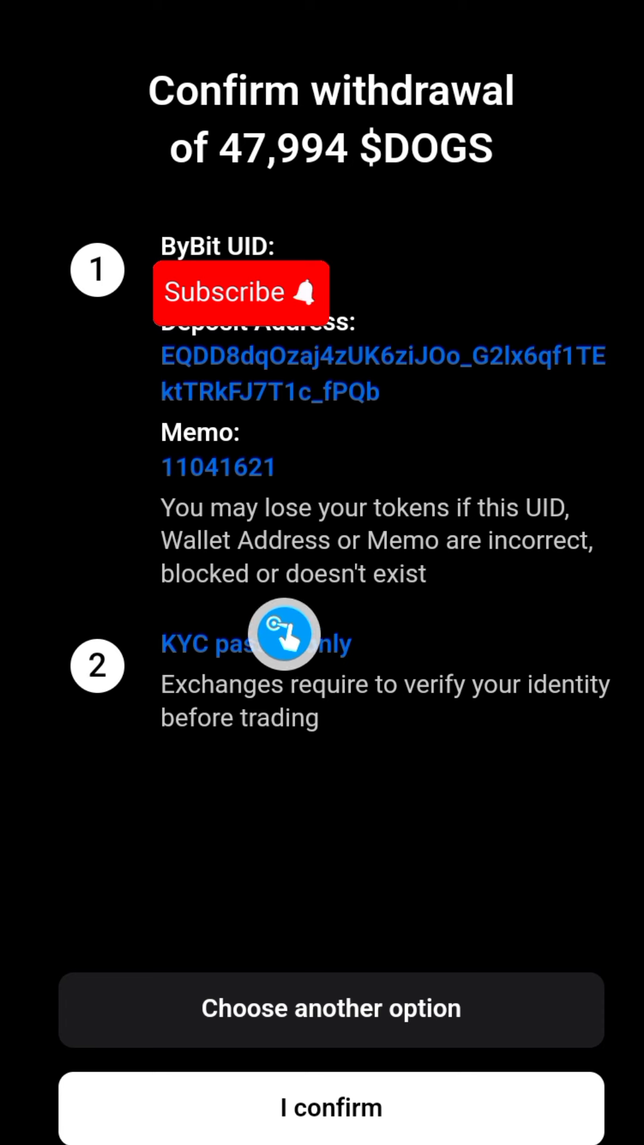
{"action": "mouse_move", "coordinate": [238, 815]}
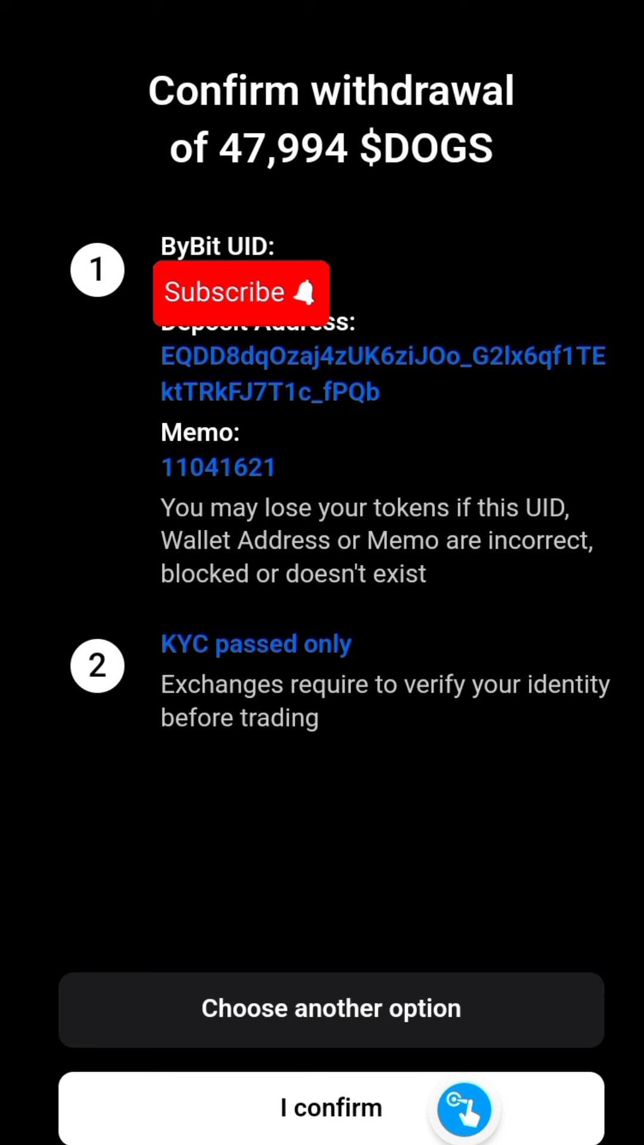
{"action": "left_click", "coordinate": [330, 1107]}
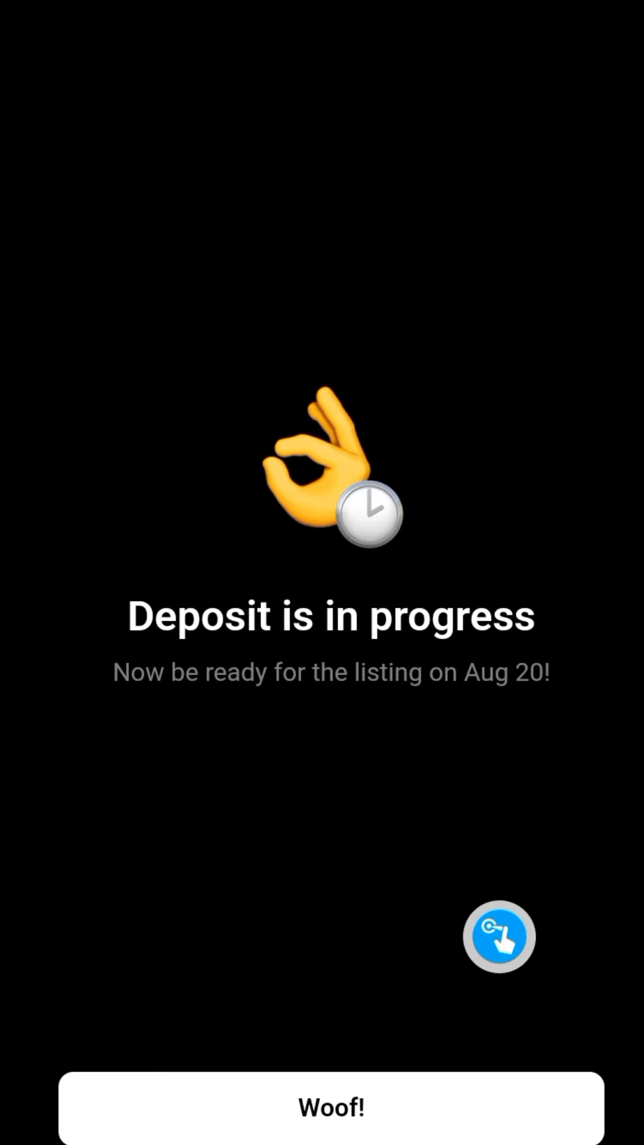
{"action": "left_click", "coordinate": [331, 1107]}
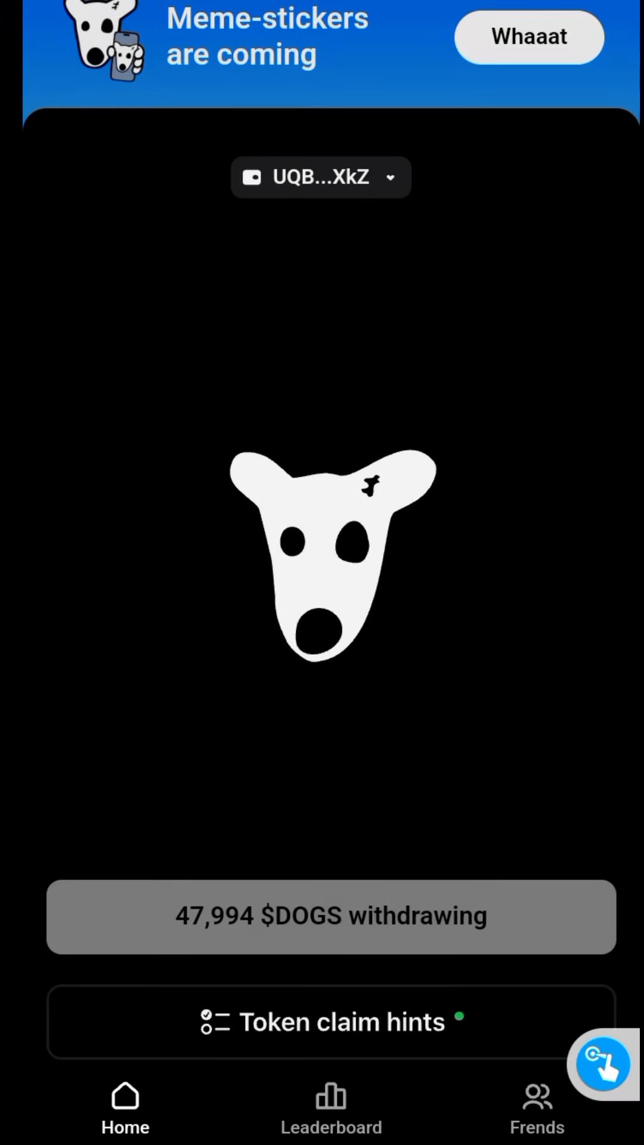